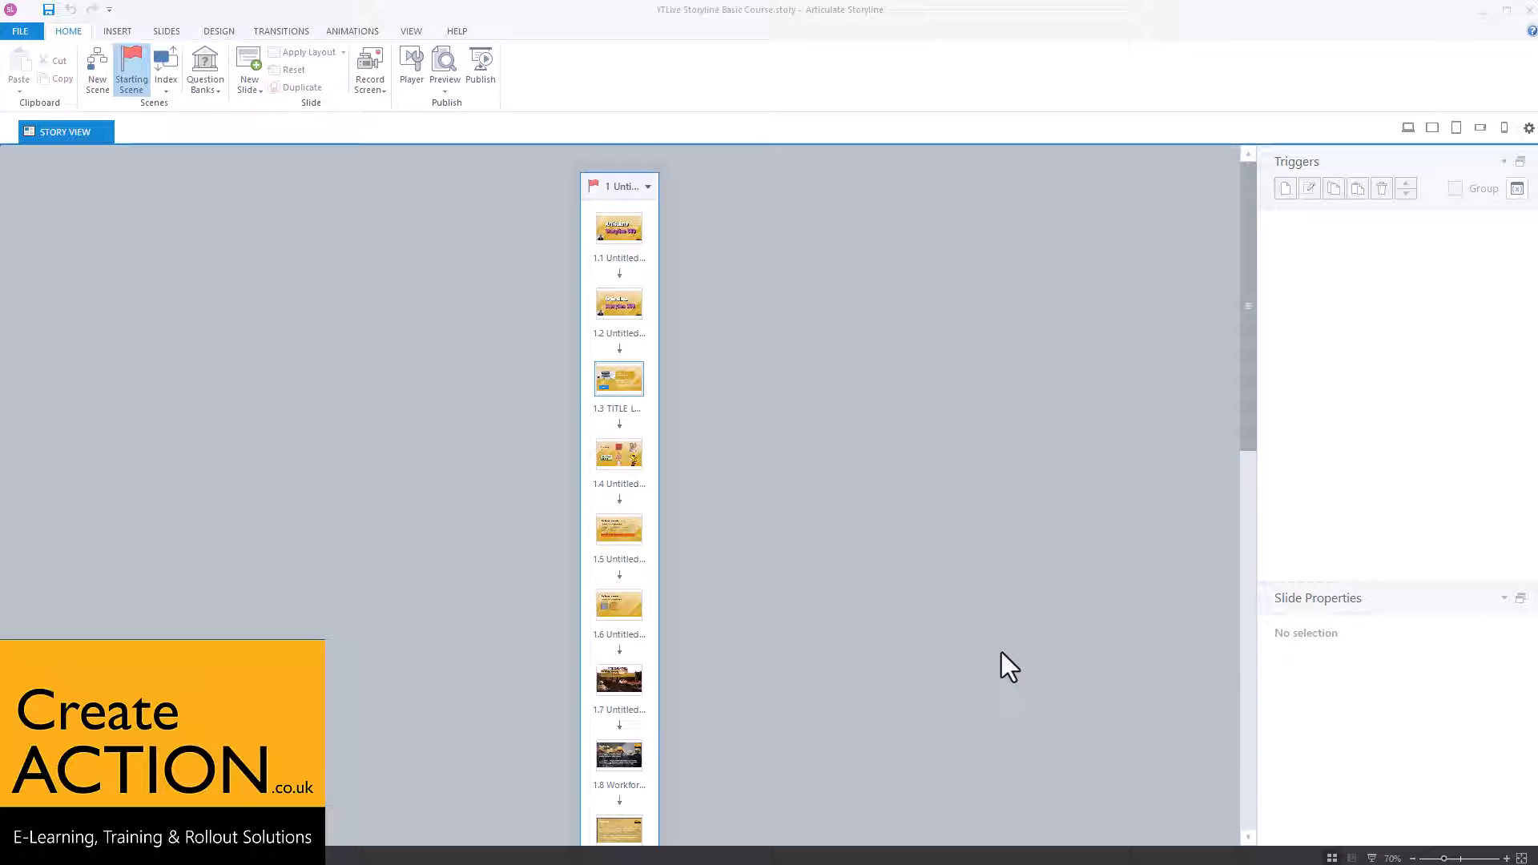
mouse_move(612, 371)
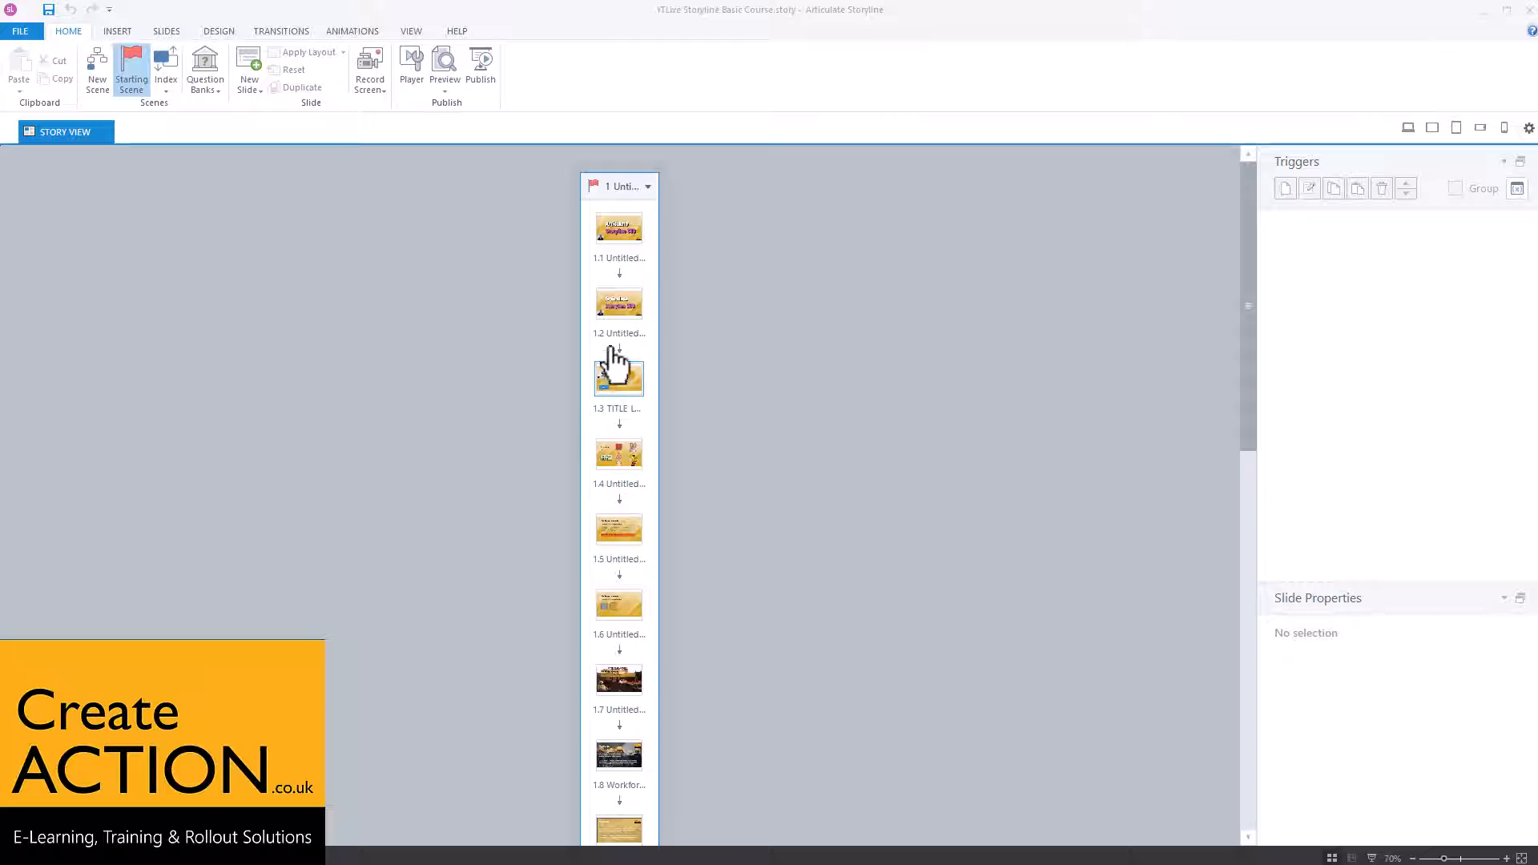
mouse_move(652, 319)
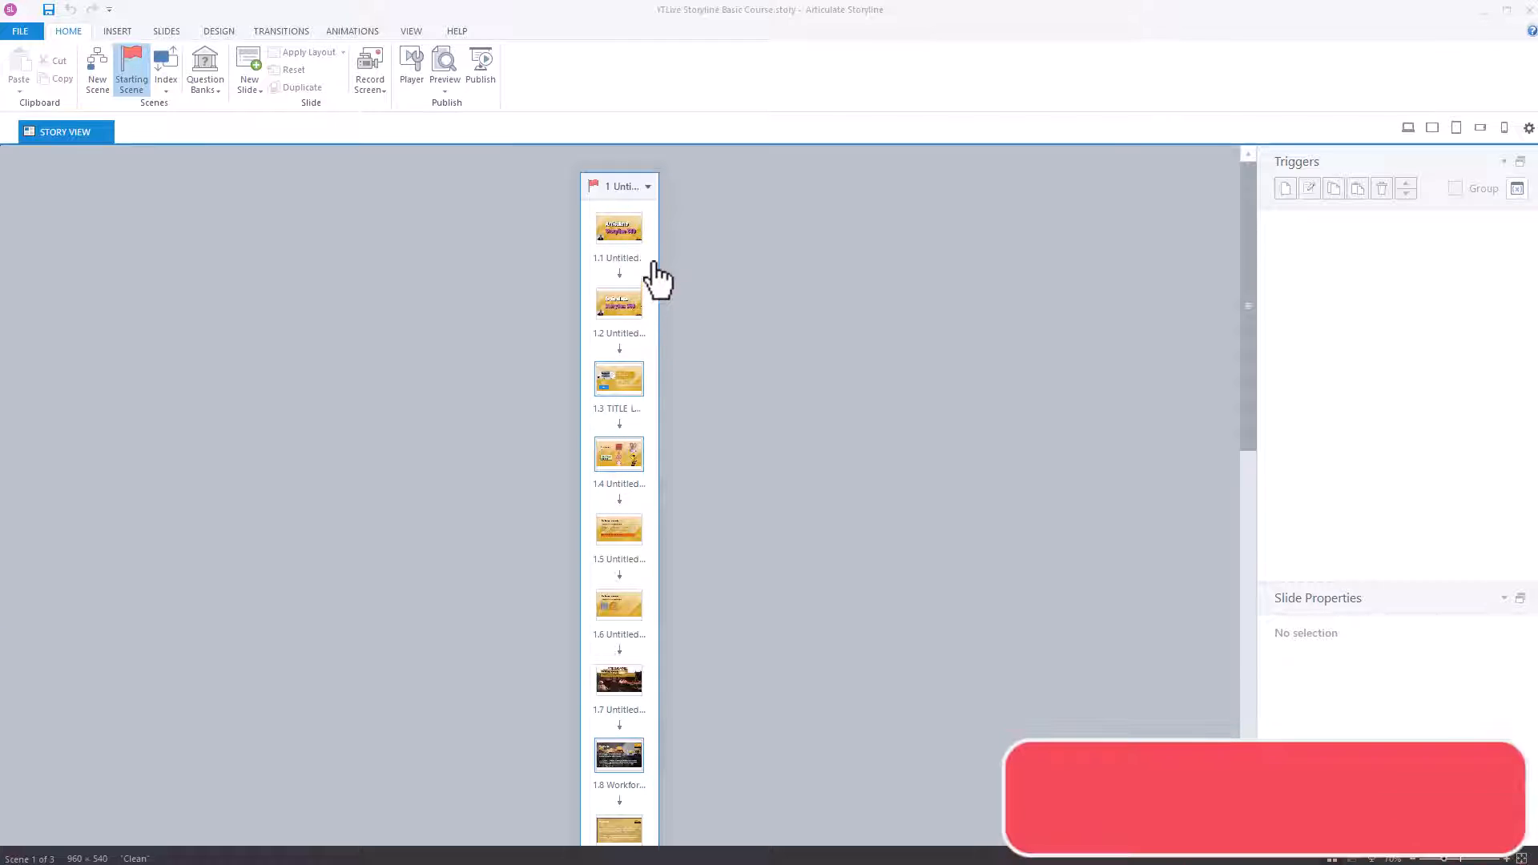
Step: Open slide 1.2 in Slide View to see its next and previous slide triggers
double_click(617, 227)
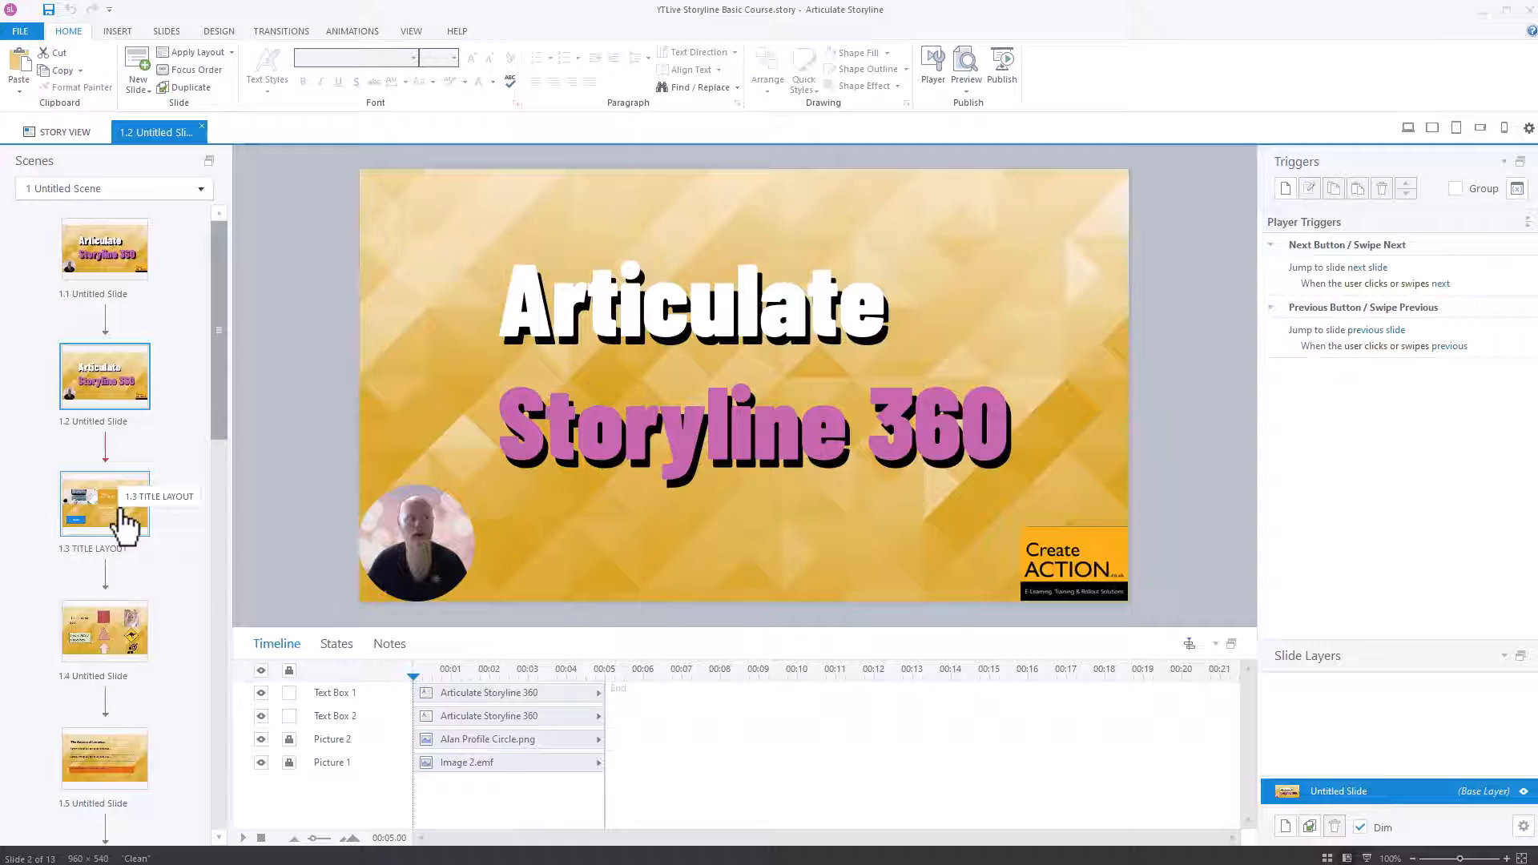
Step: Preview the entire project from slide 1.3, advance two slides, then close the preview
click(104, 630)
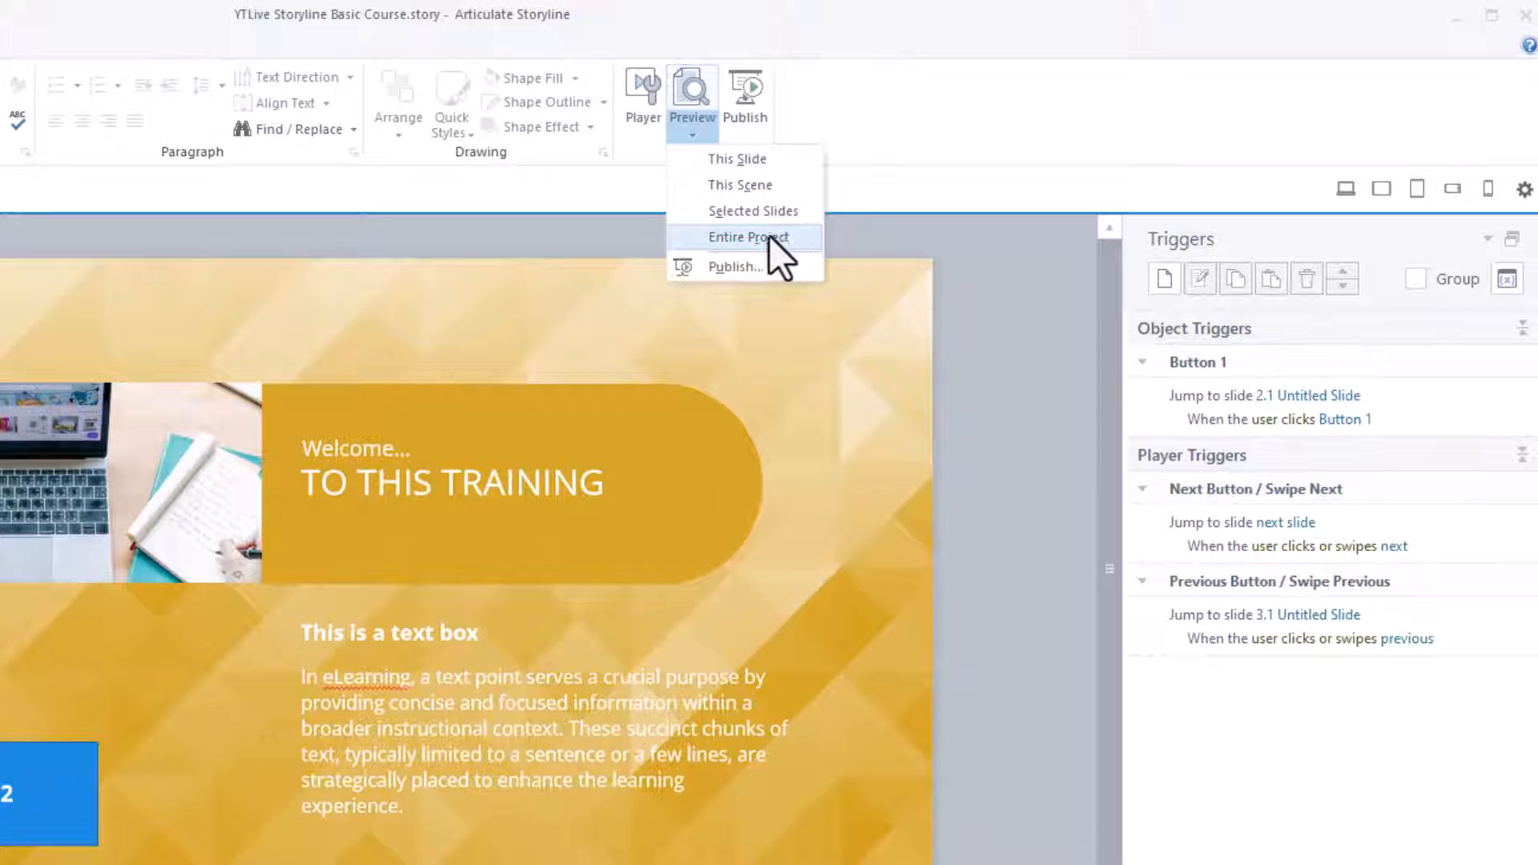
click(750, 237)
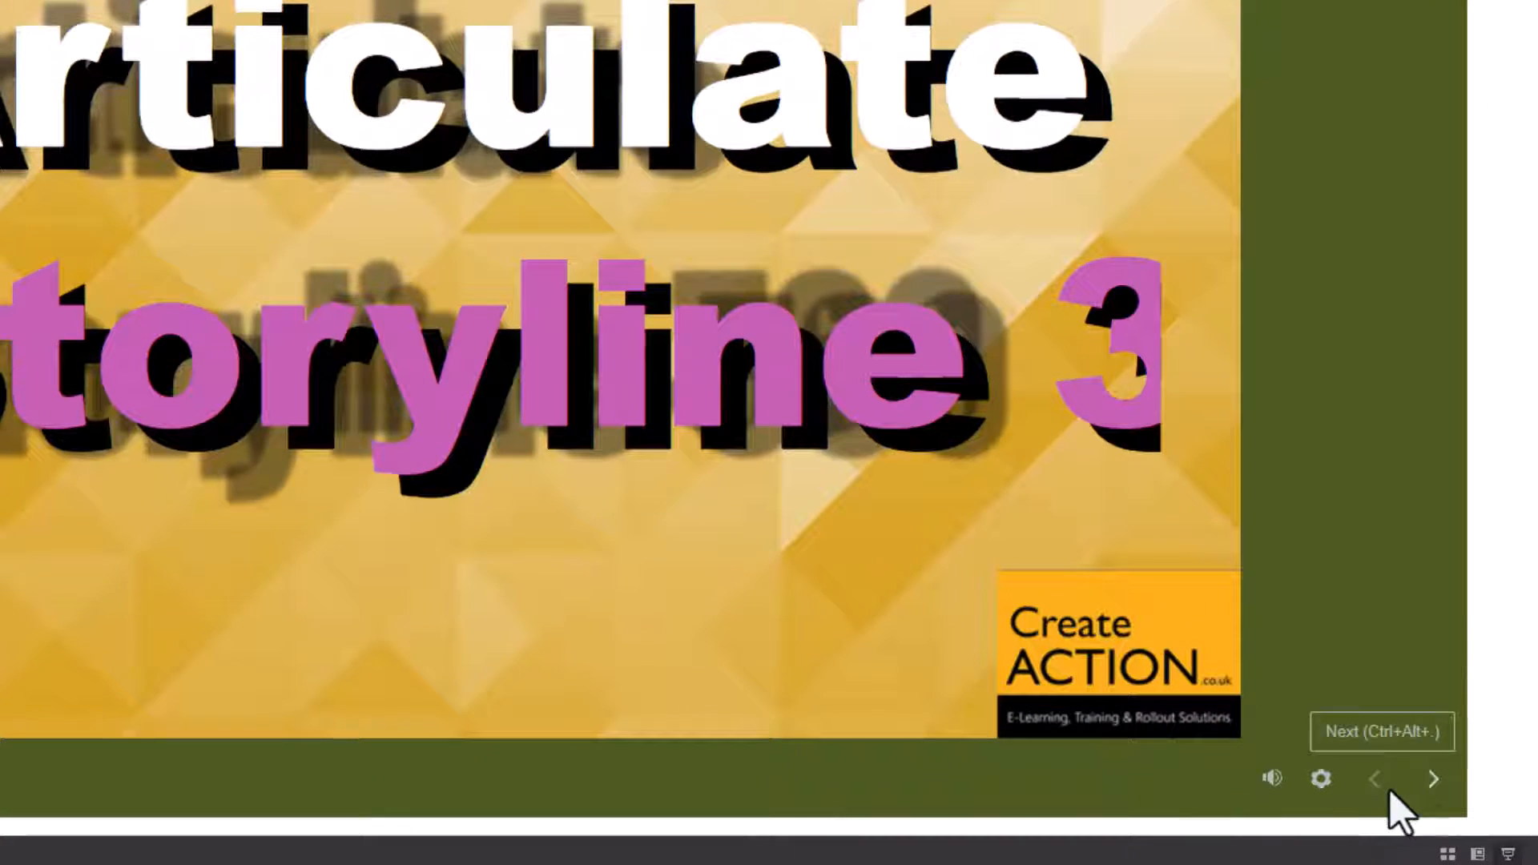
click(1433, 778)
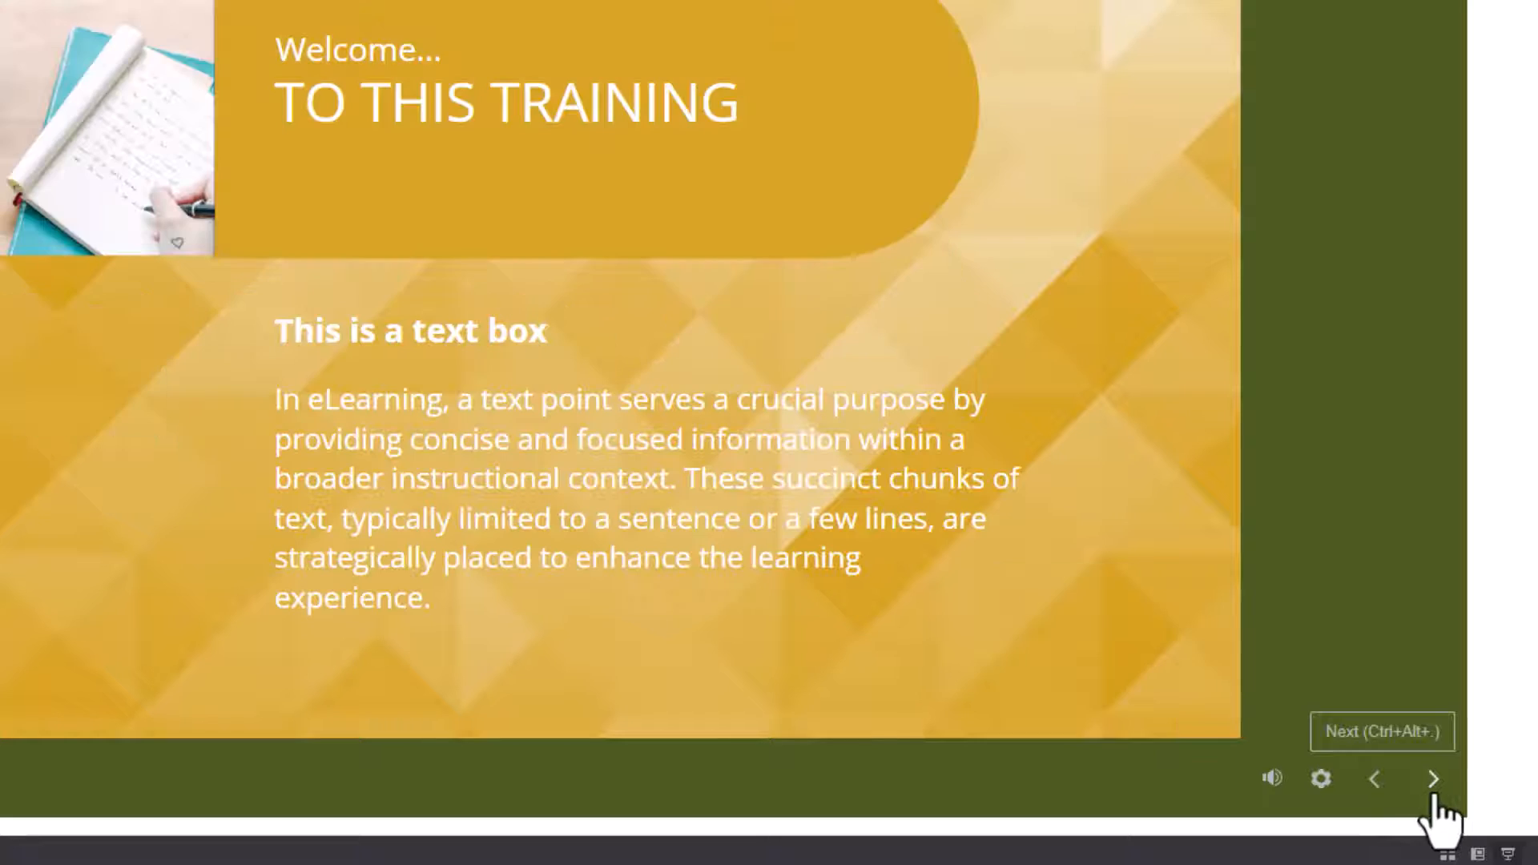
click(1432, 777)
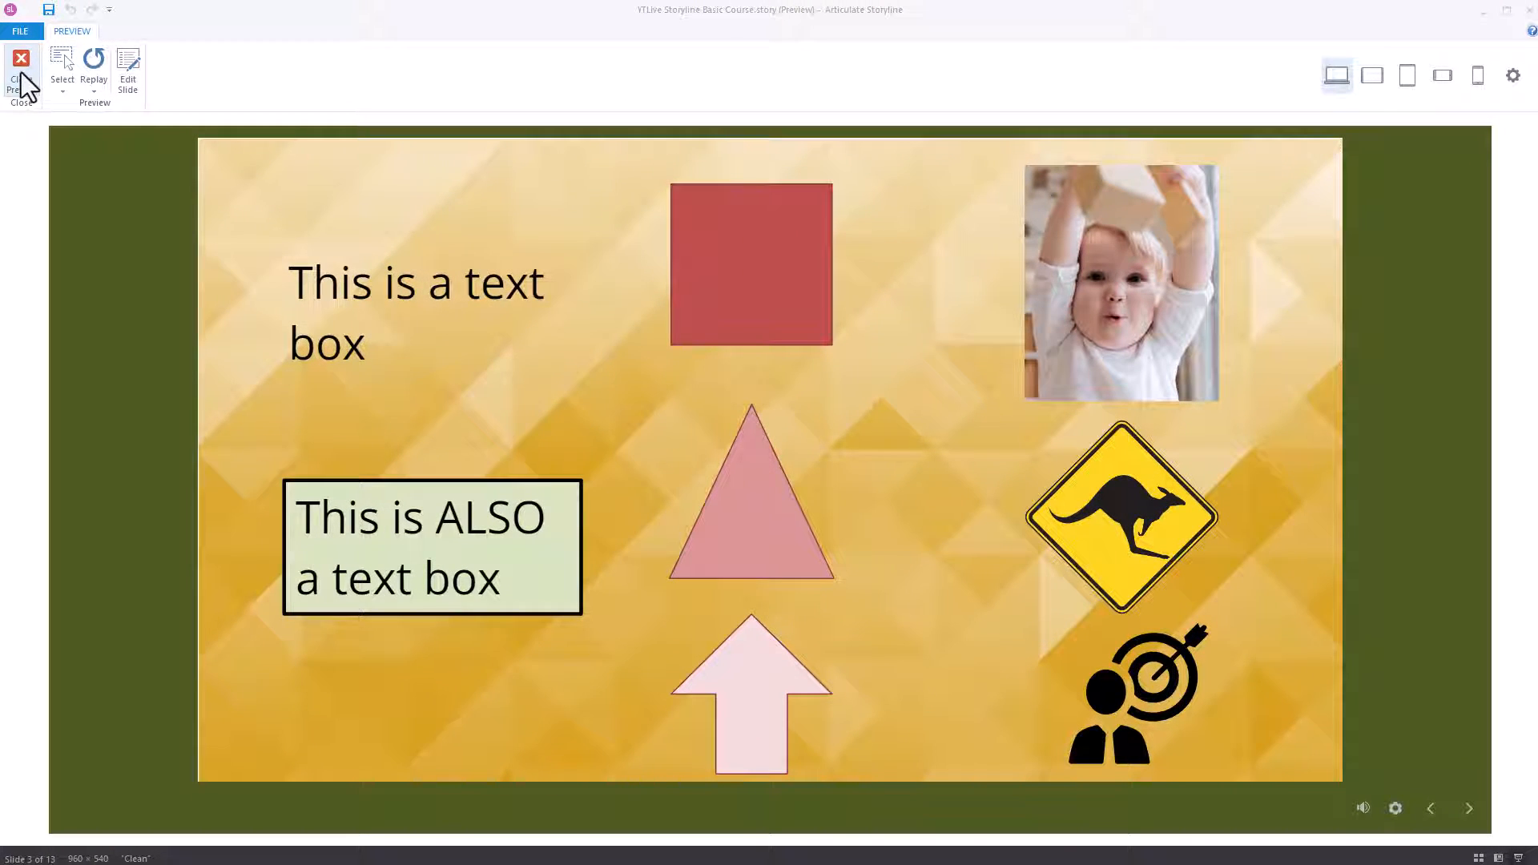
click(21, 69)
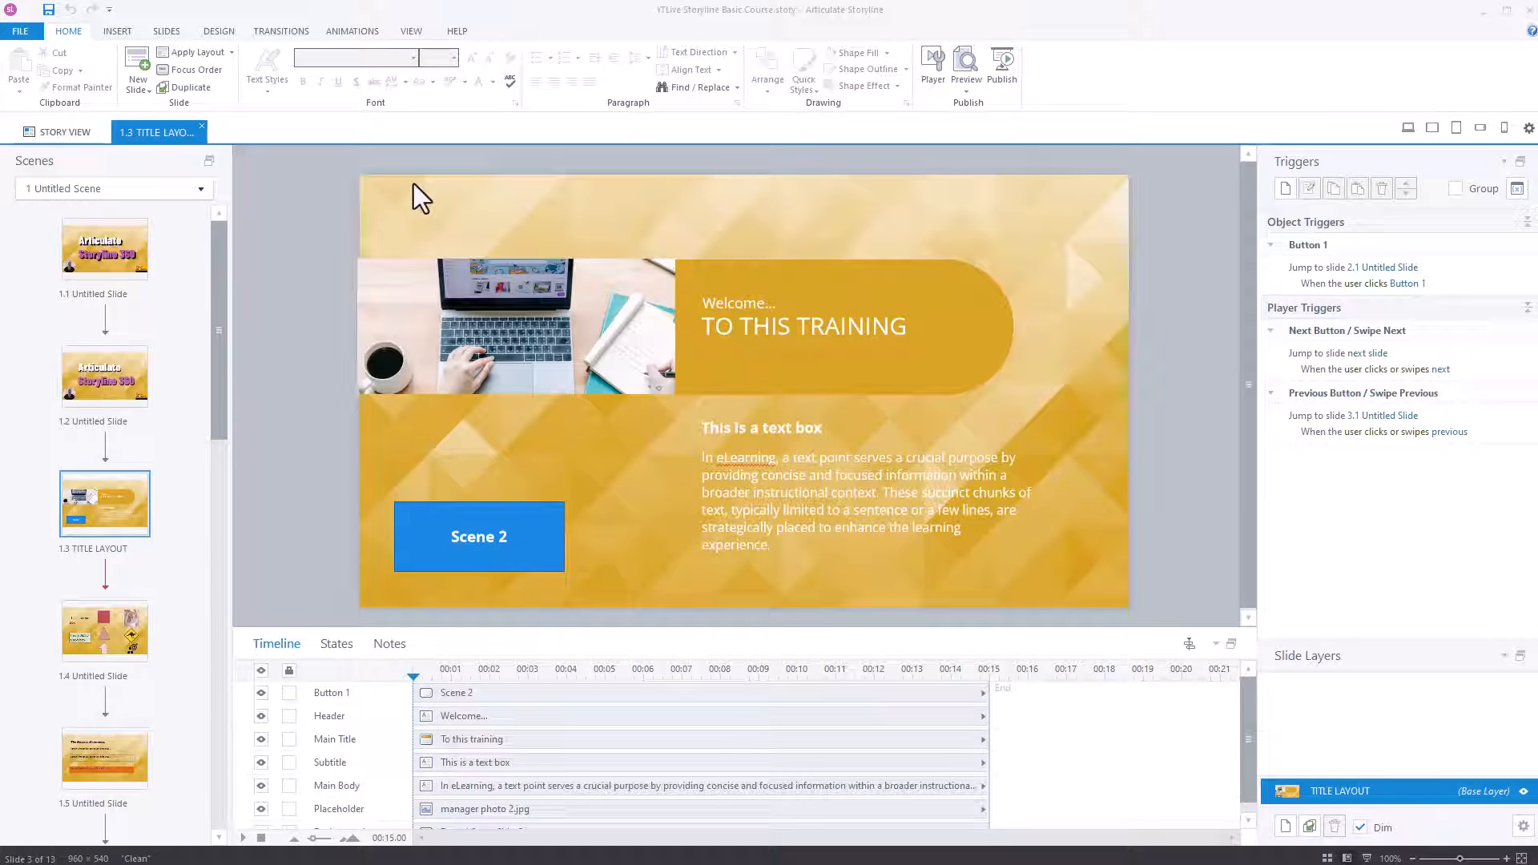
mouse_move(59, 131)
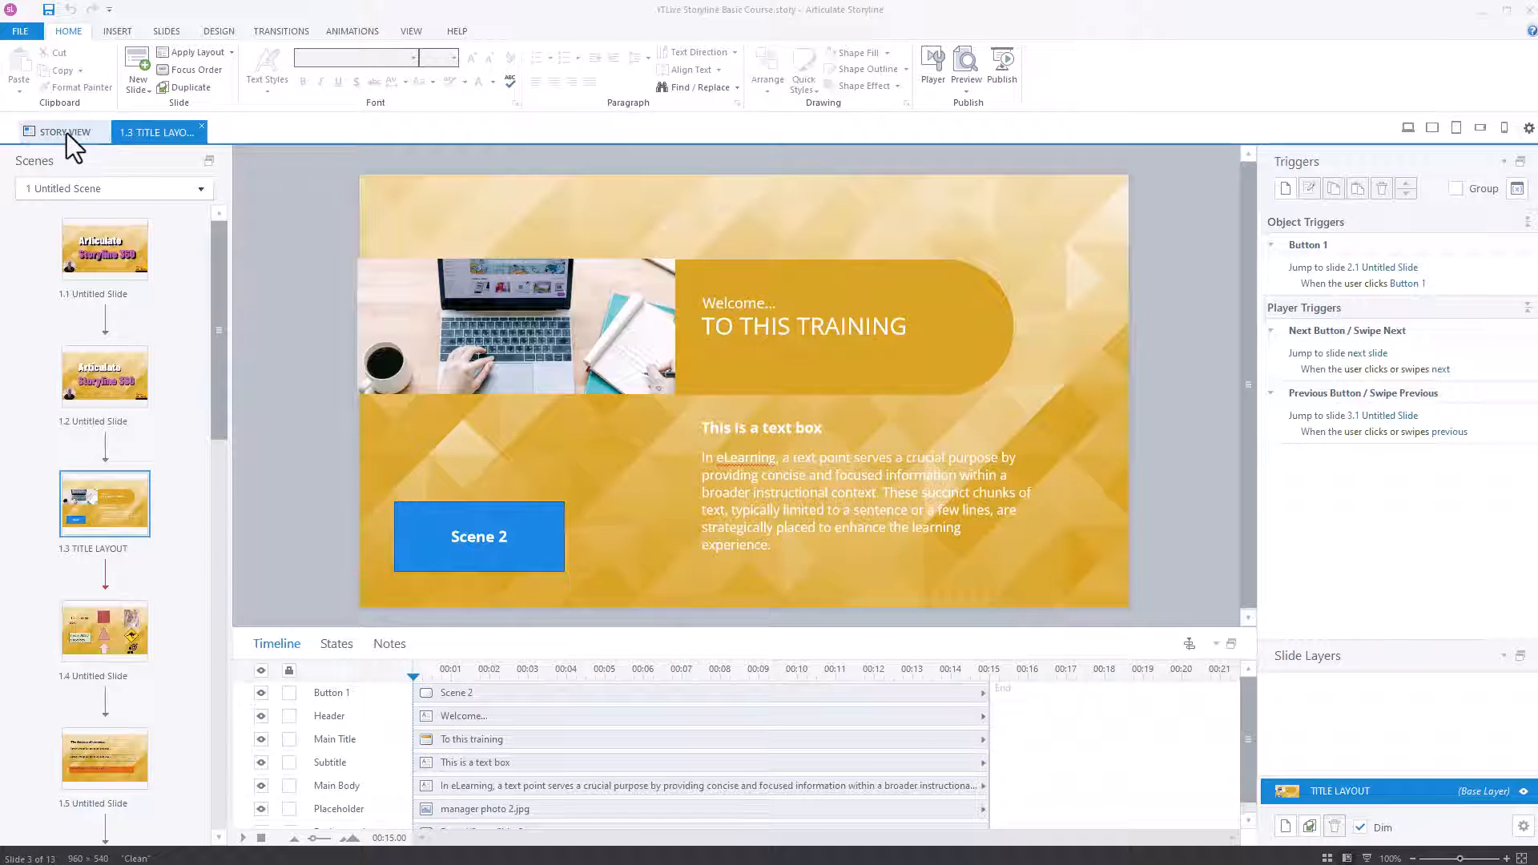
Step: Select slide 1.1 in Story View and toggle off swiping back to the previous slide
click(62, 131)
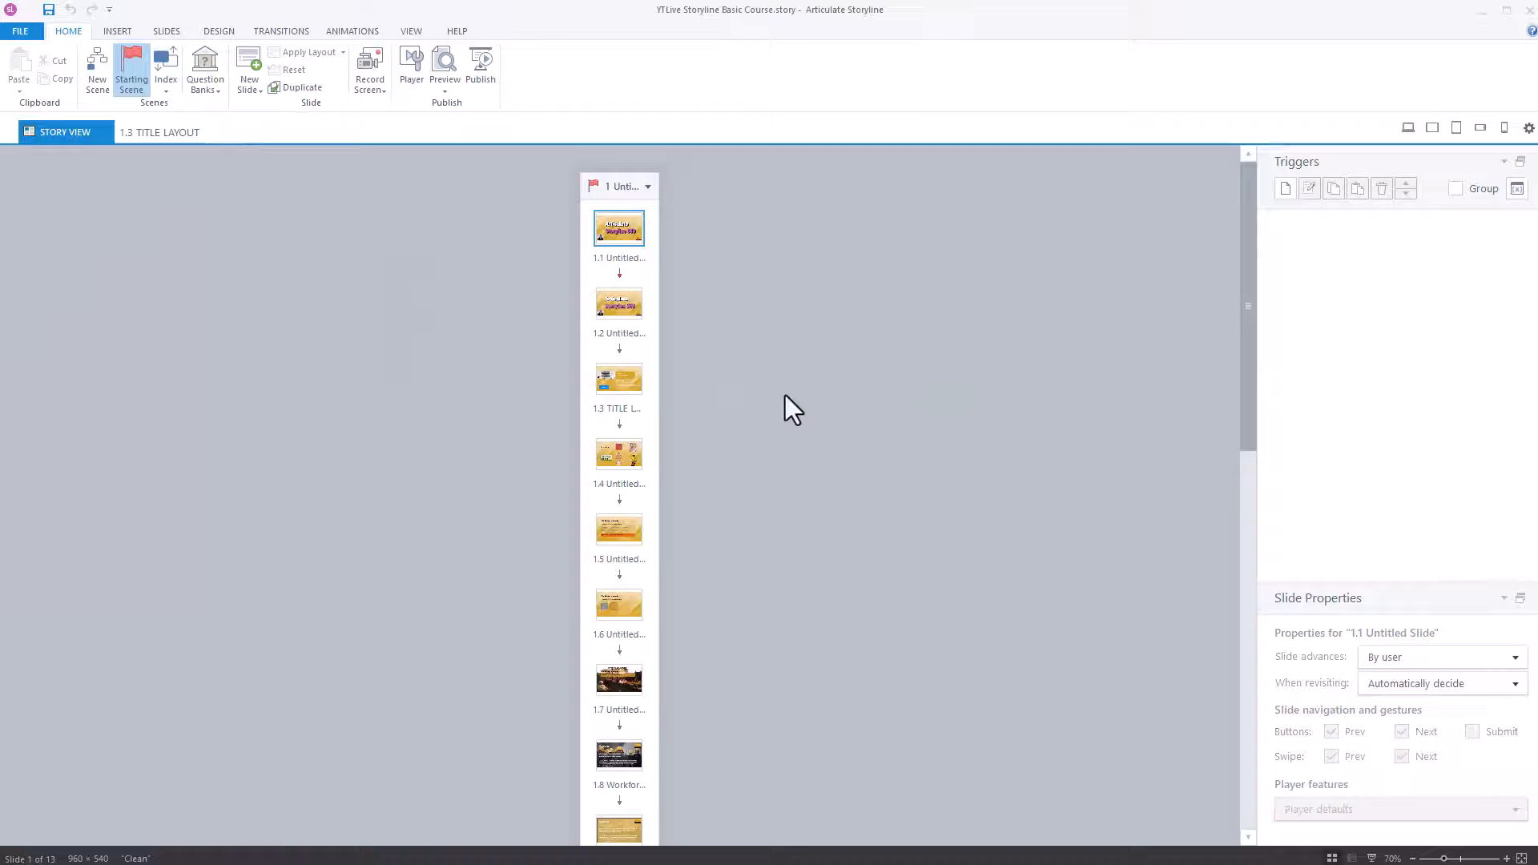
click(617, 302)
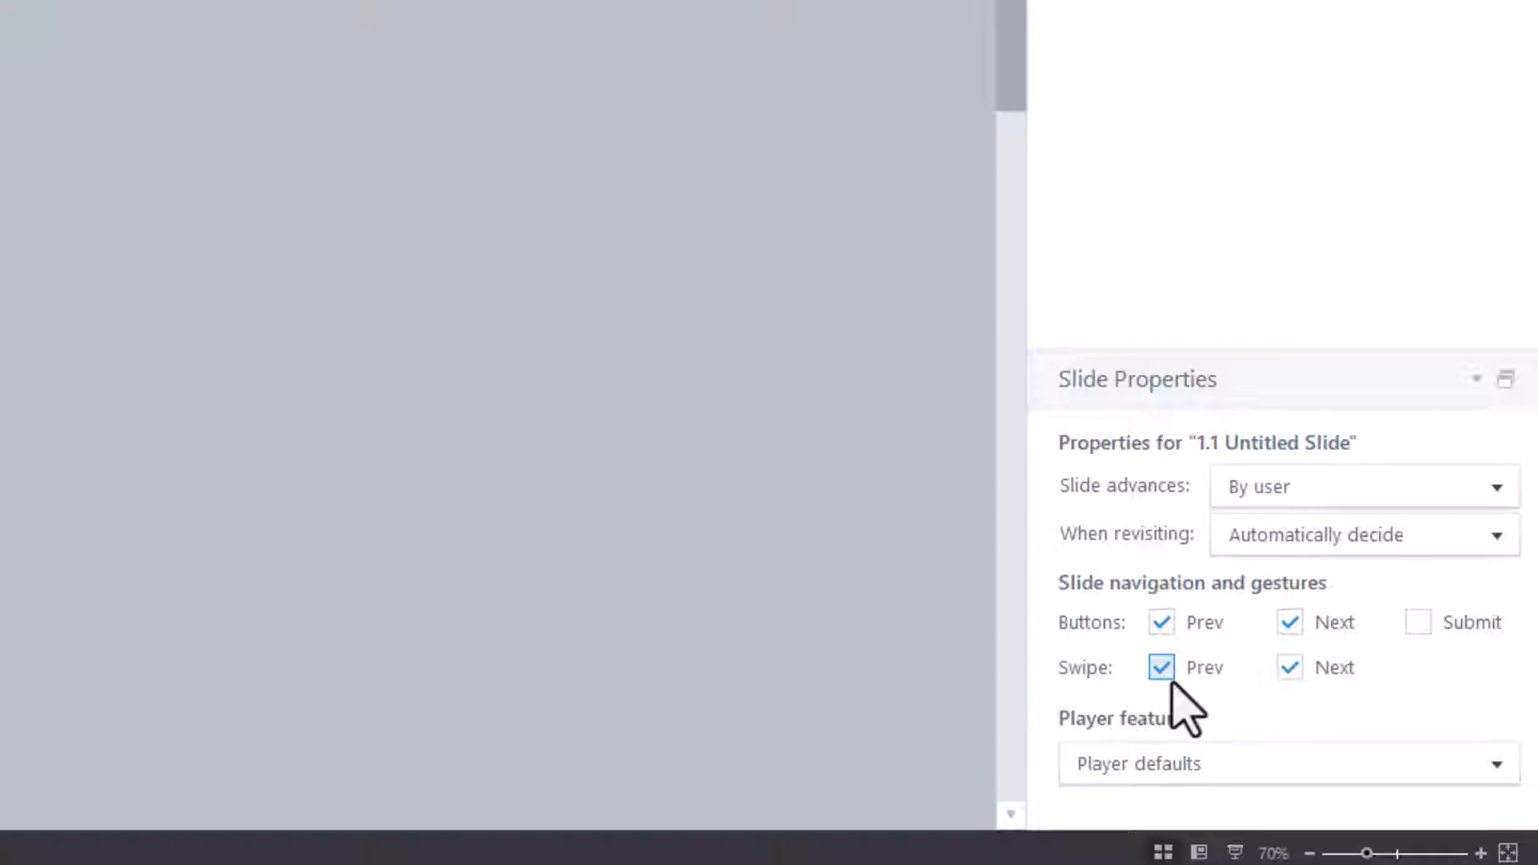
click(1289, 621)
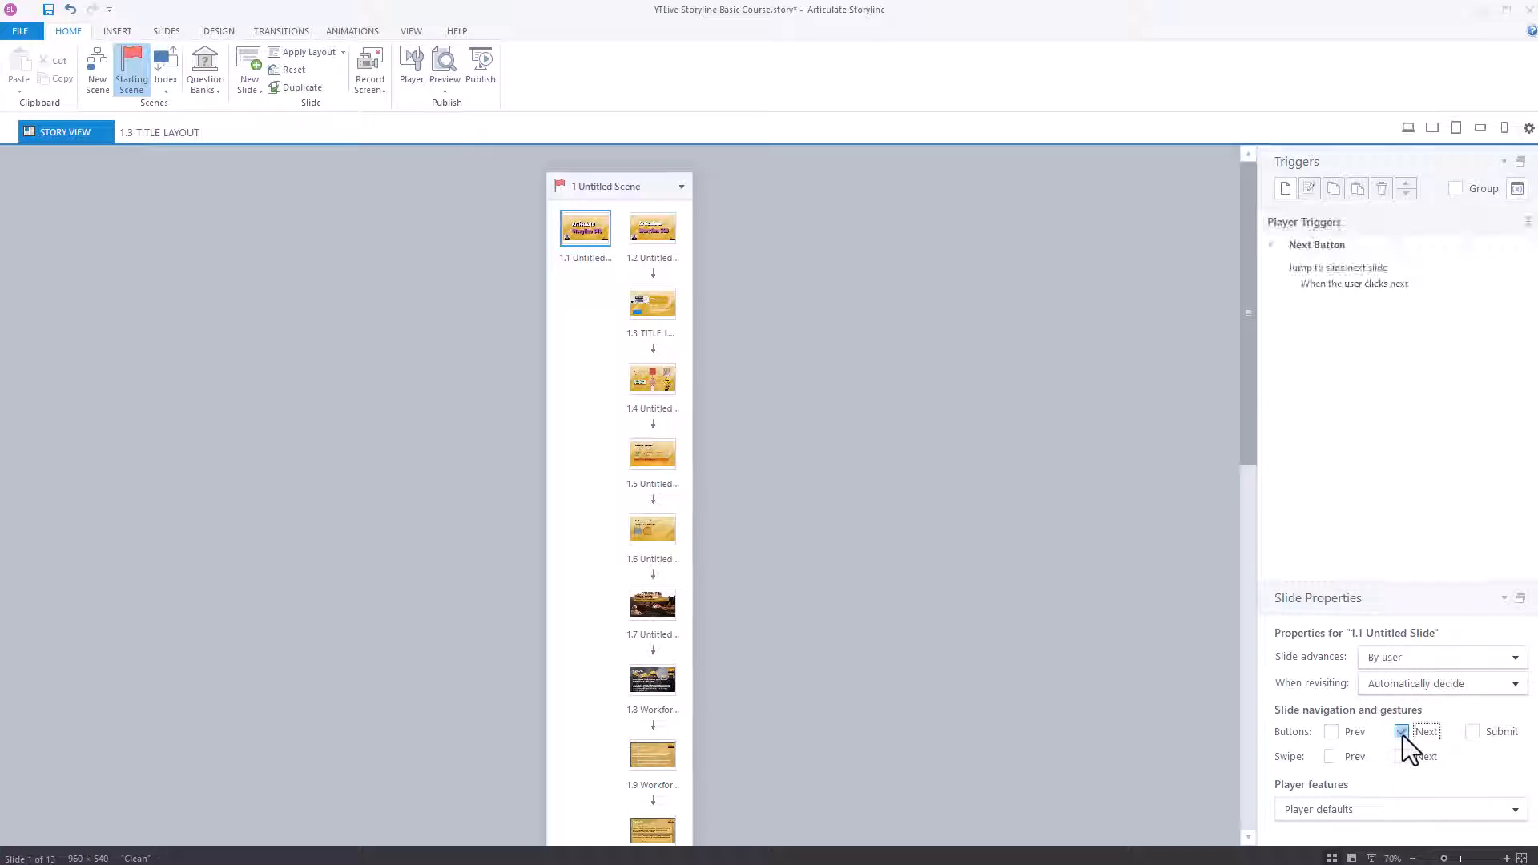
Step: Toggle slide 1.1's Previous and Next navigation checkboxes until both are off
click(1332, 731)
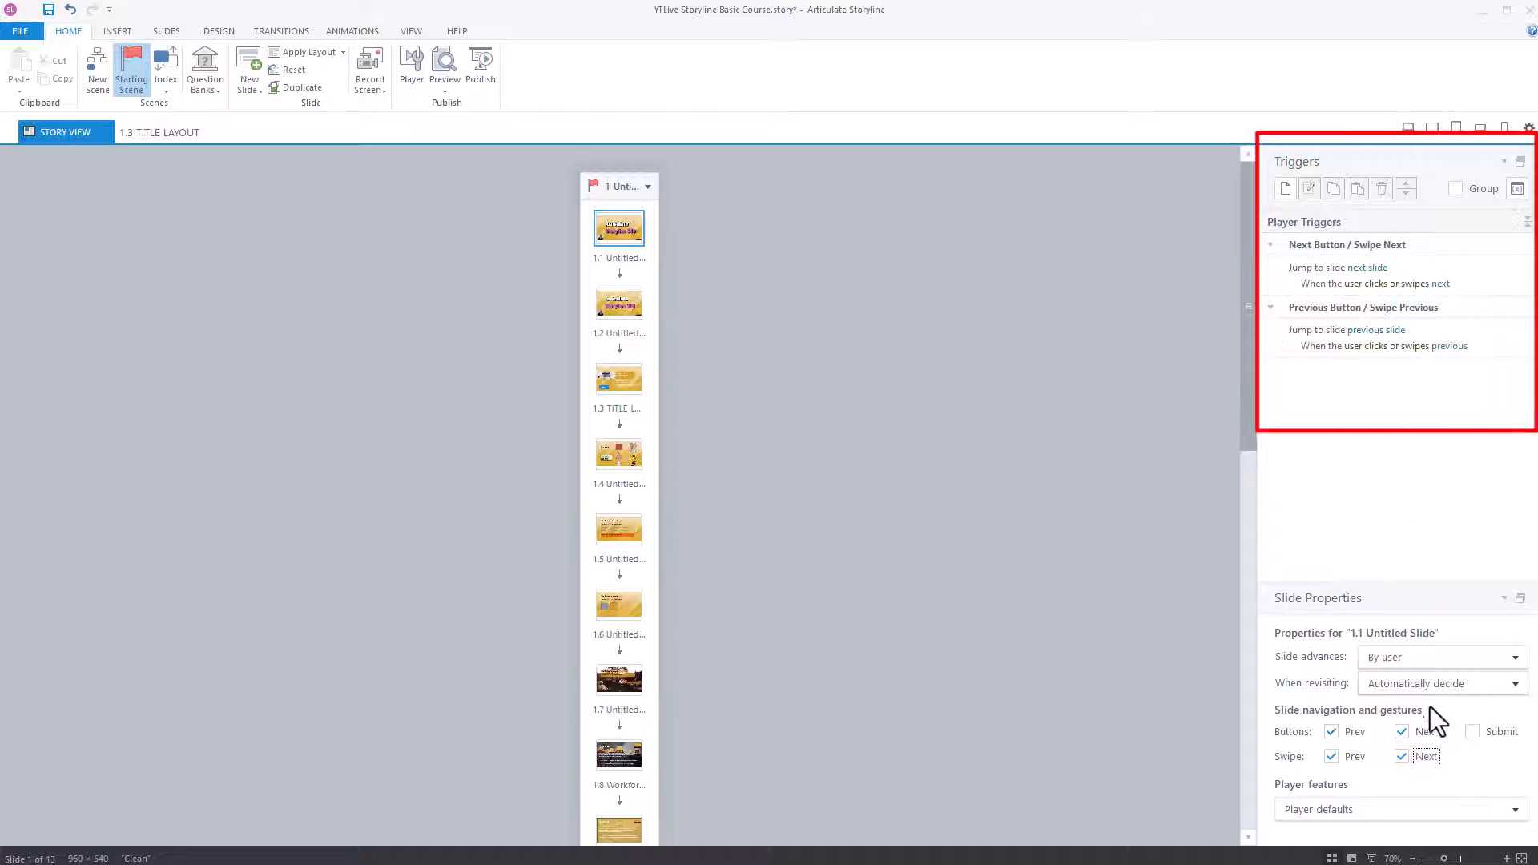
click(1403, 732)
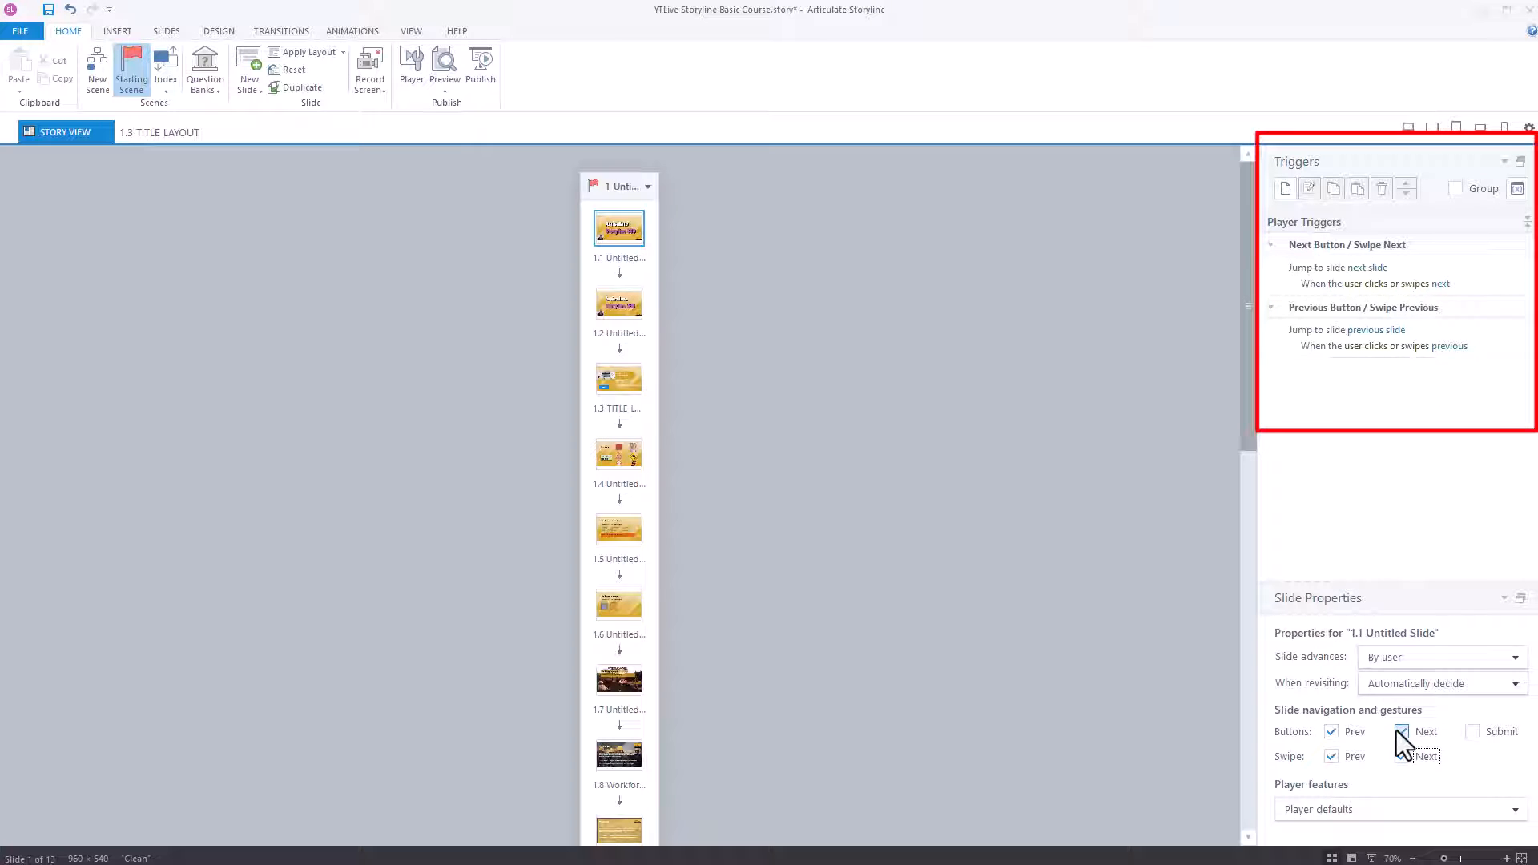
click(1402, 730)
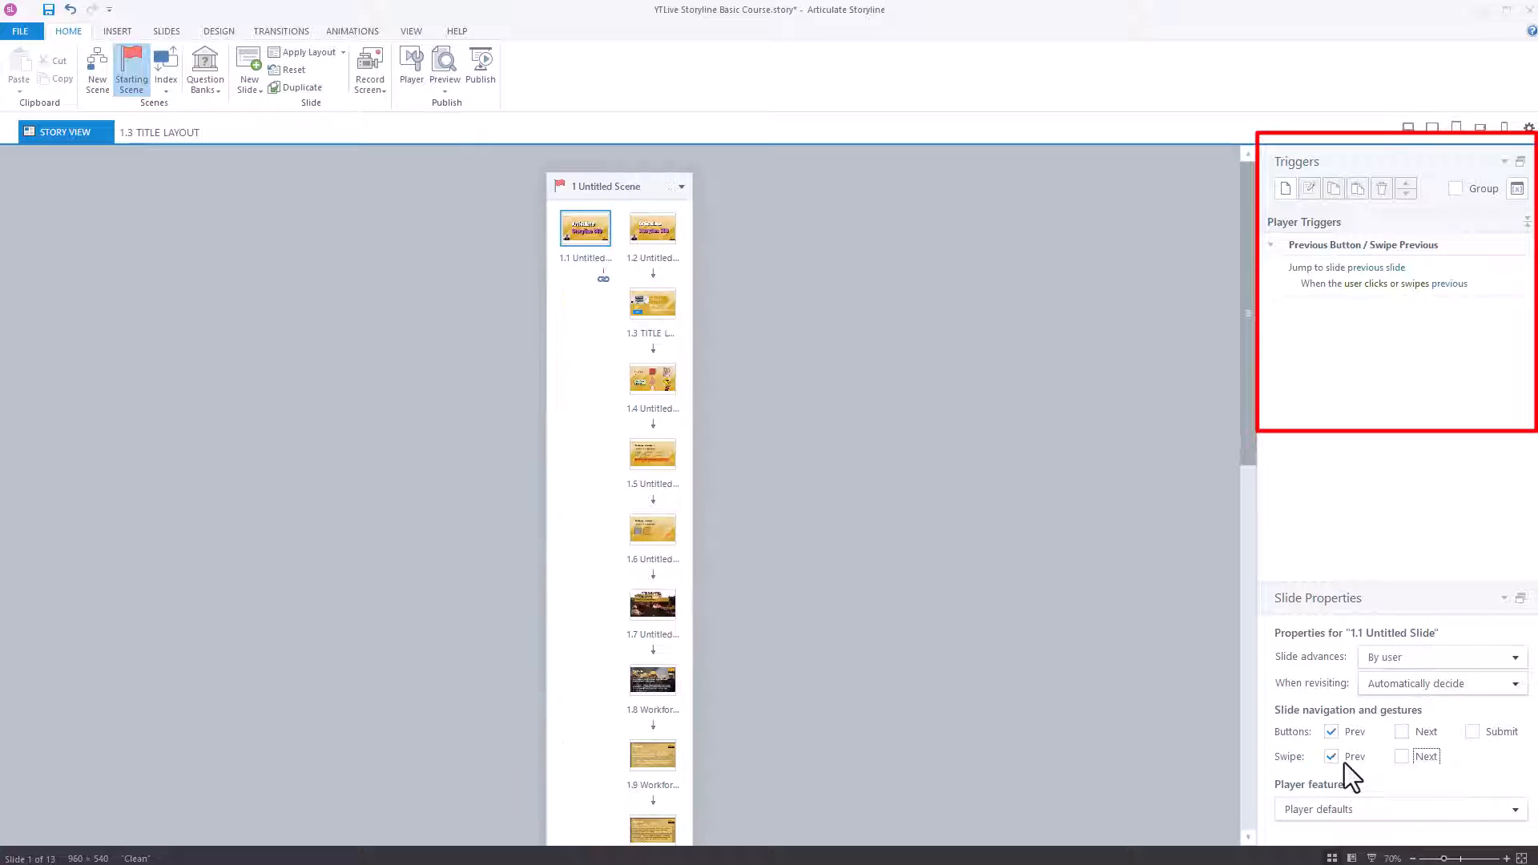
click(1331, 756)
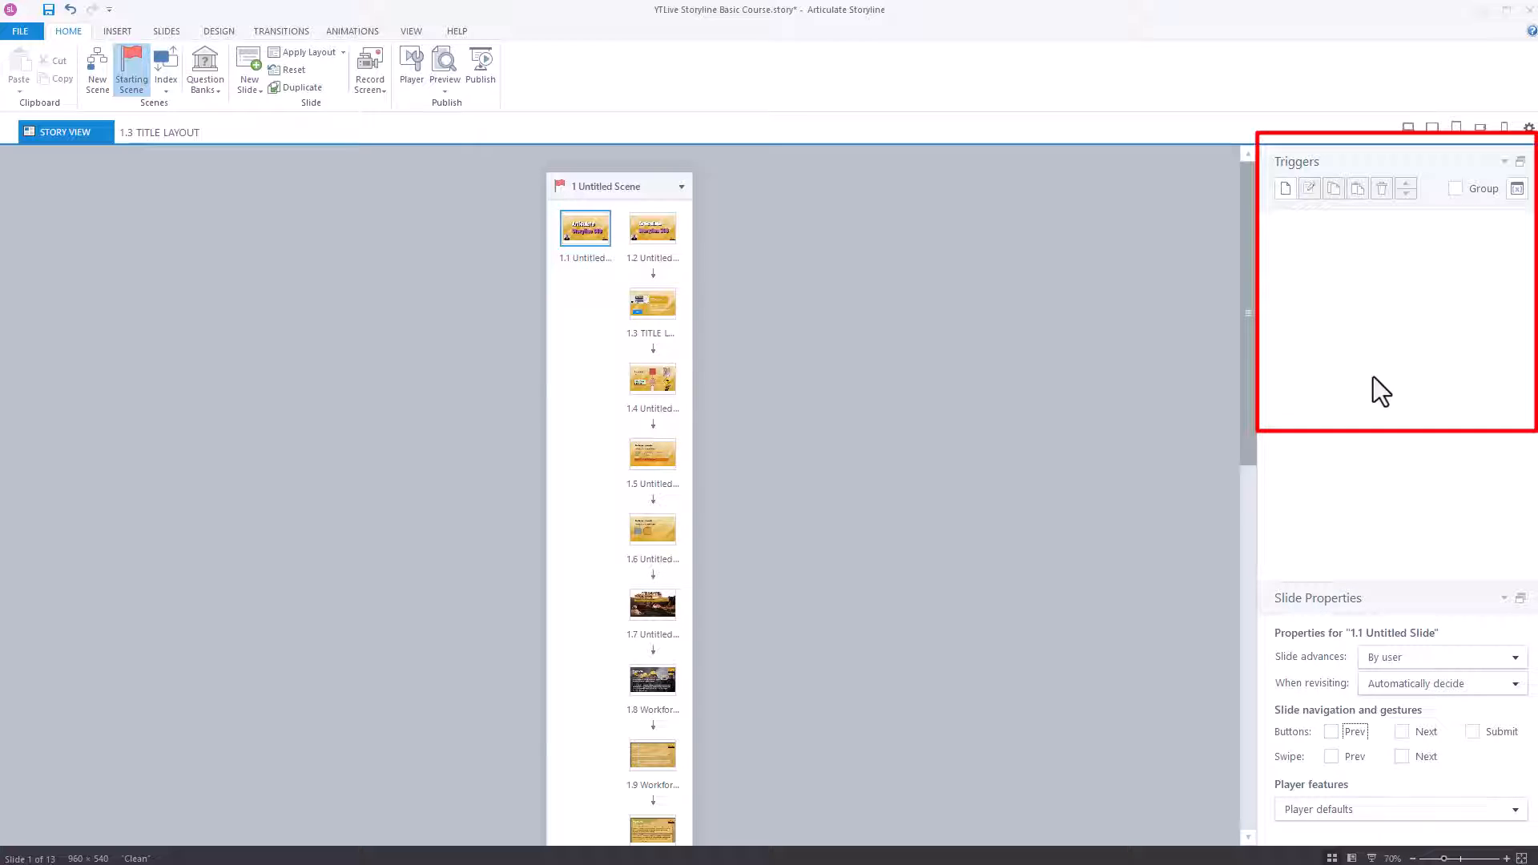
click(1402, 756)
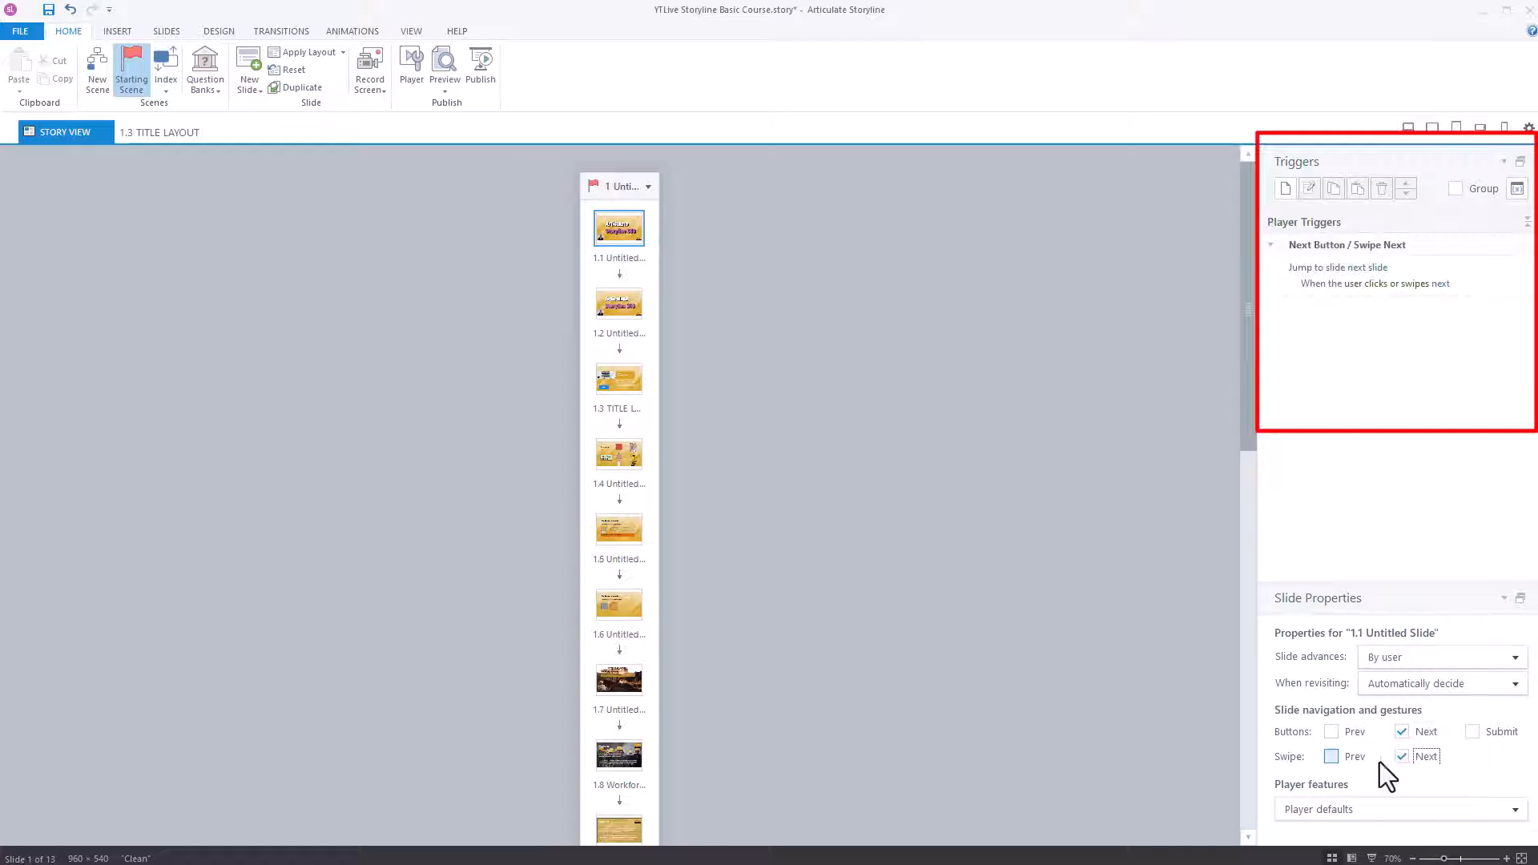
click(1332, 731)
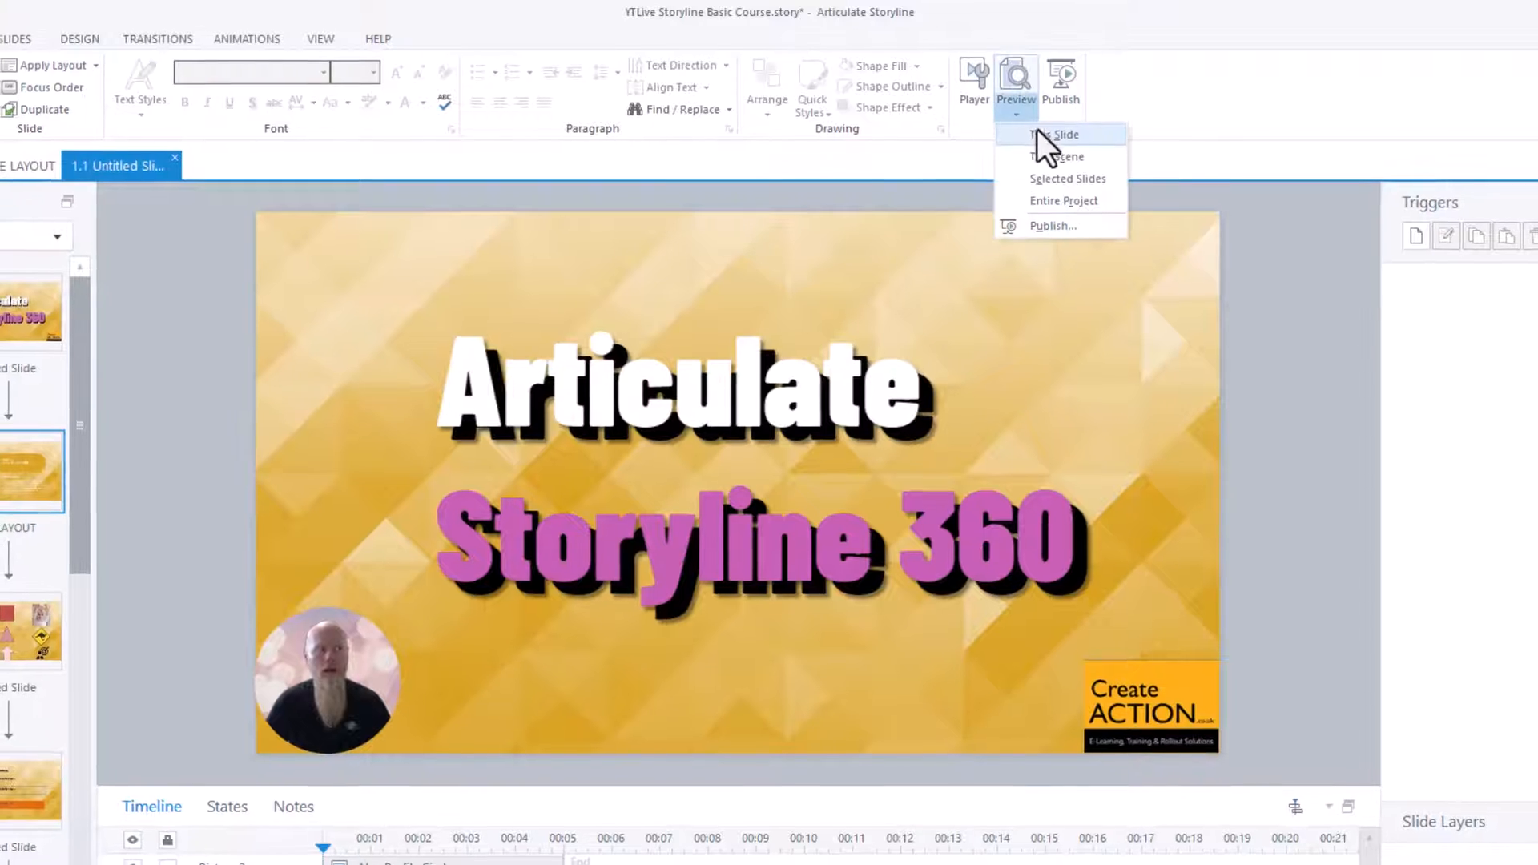
Step: Preview slide 1.1 alone, then return to Story View
click(1058, 135)
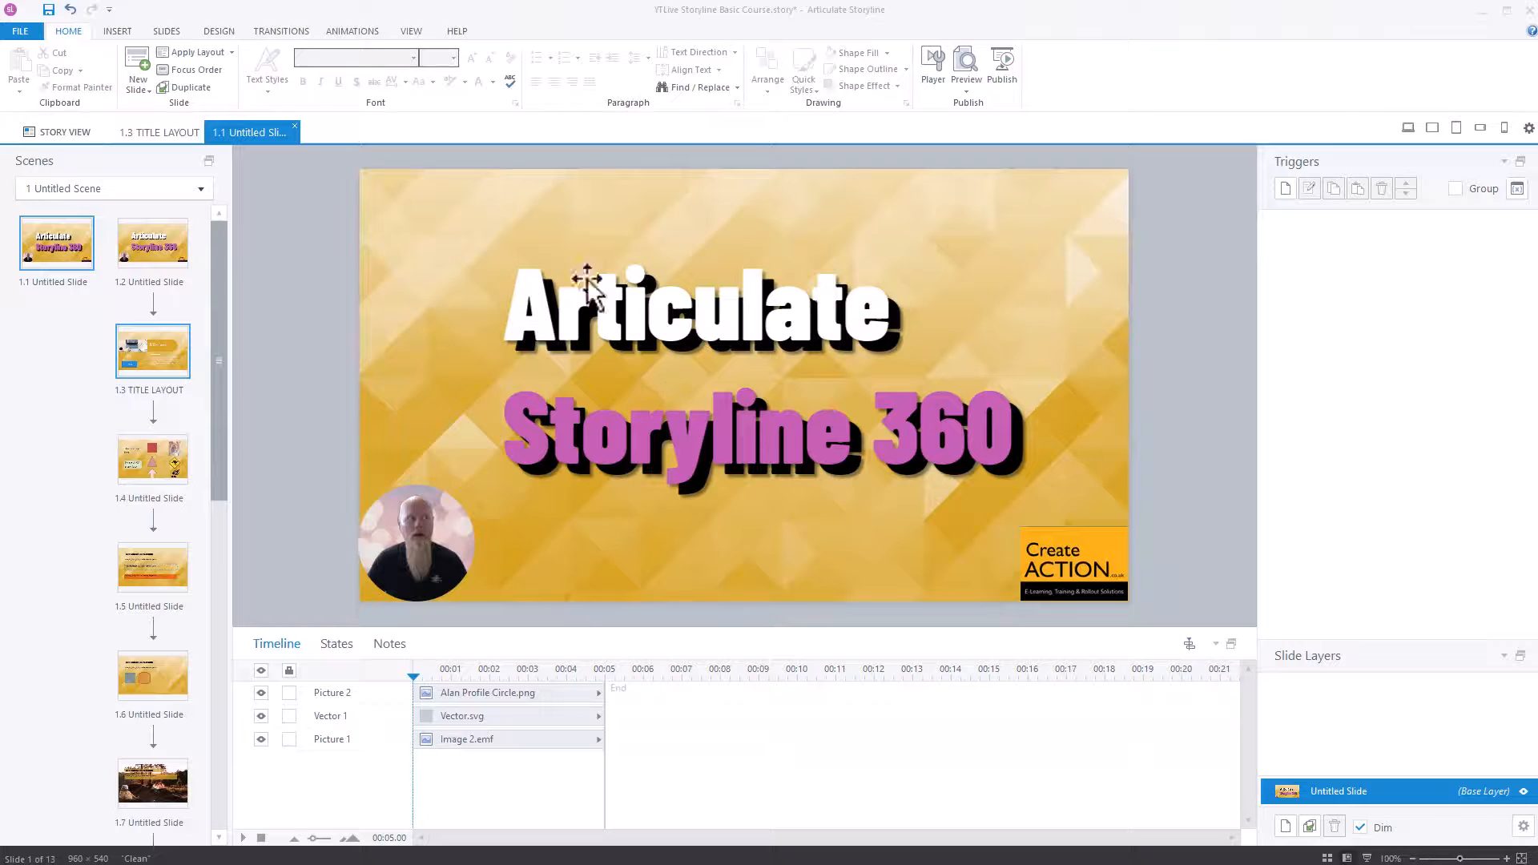
click(63, 132)
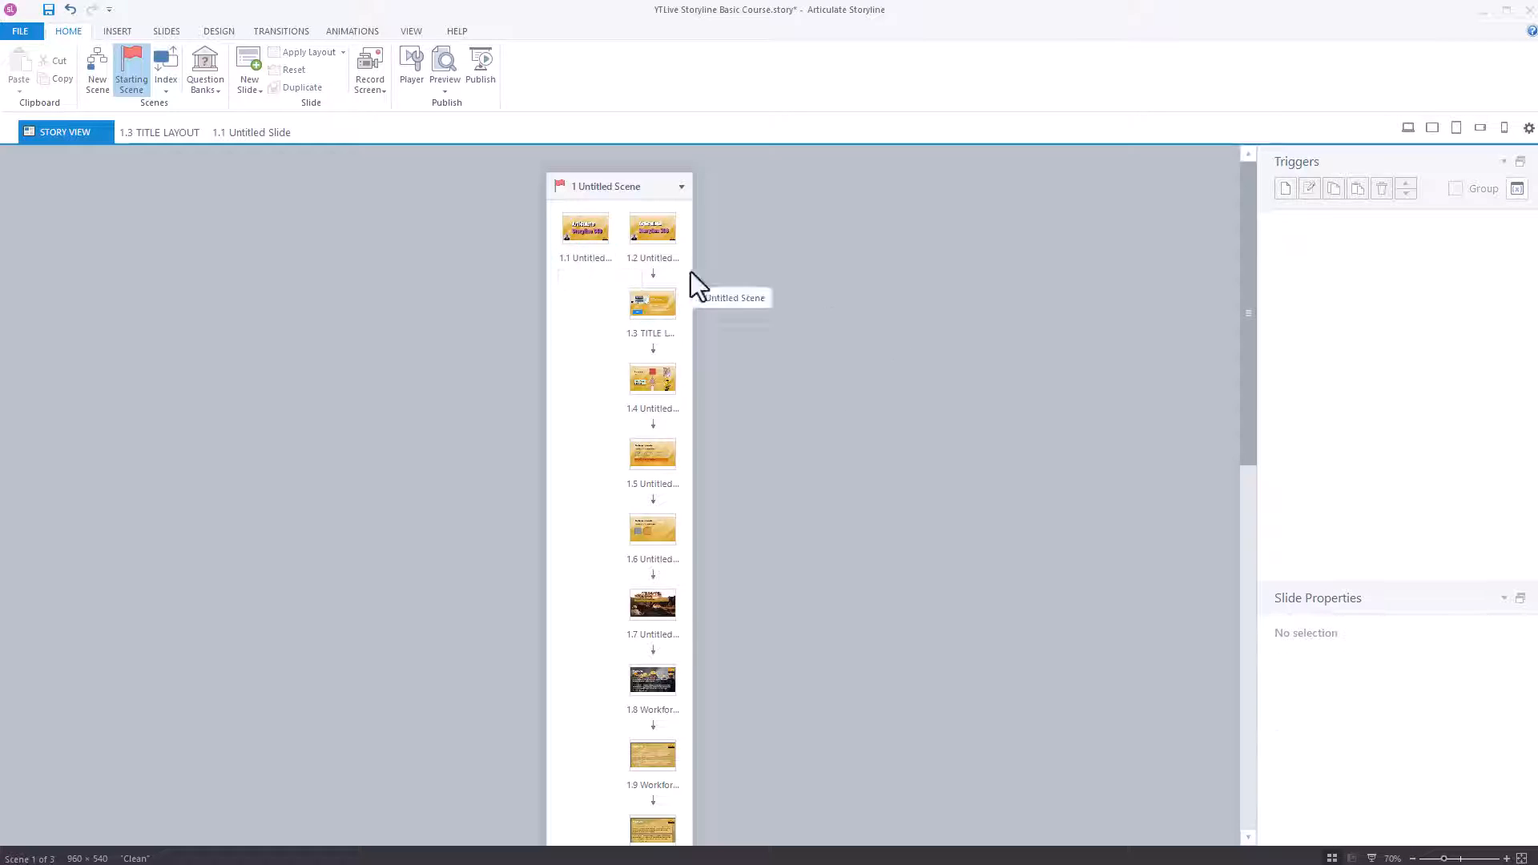
Step: Expand Story View to show Scene 1's thirteen slides beside Scenes 2 and 3
click(585, 228)
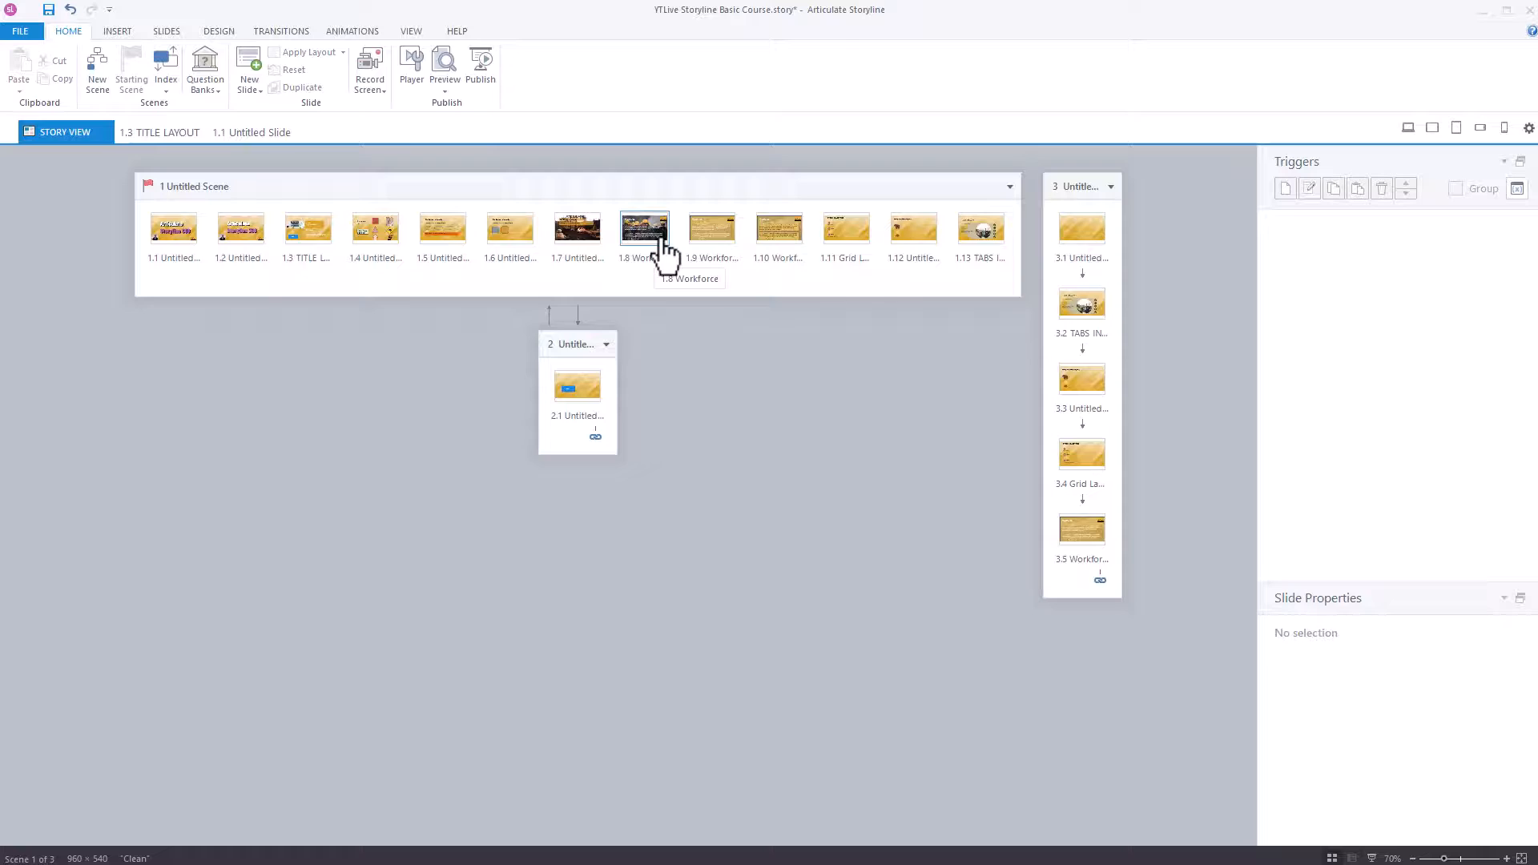
Step: Preview slide 1.8 Workforce on its own, checking for no navigation, then close it
double_click(644, 228)
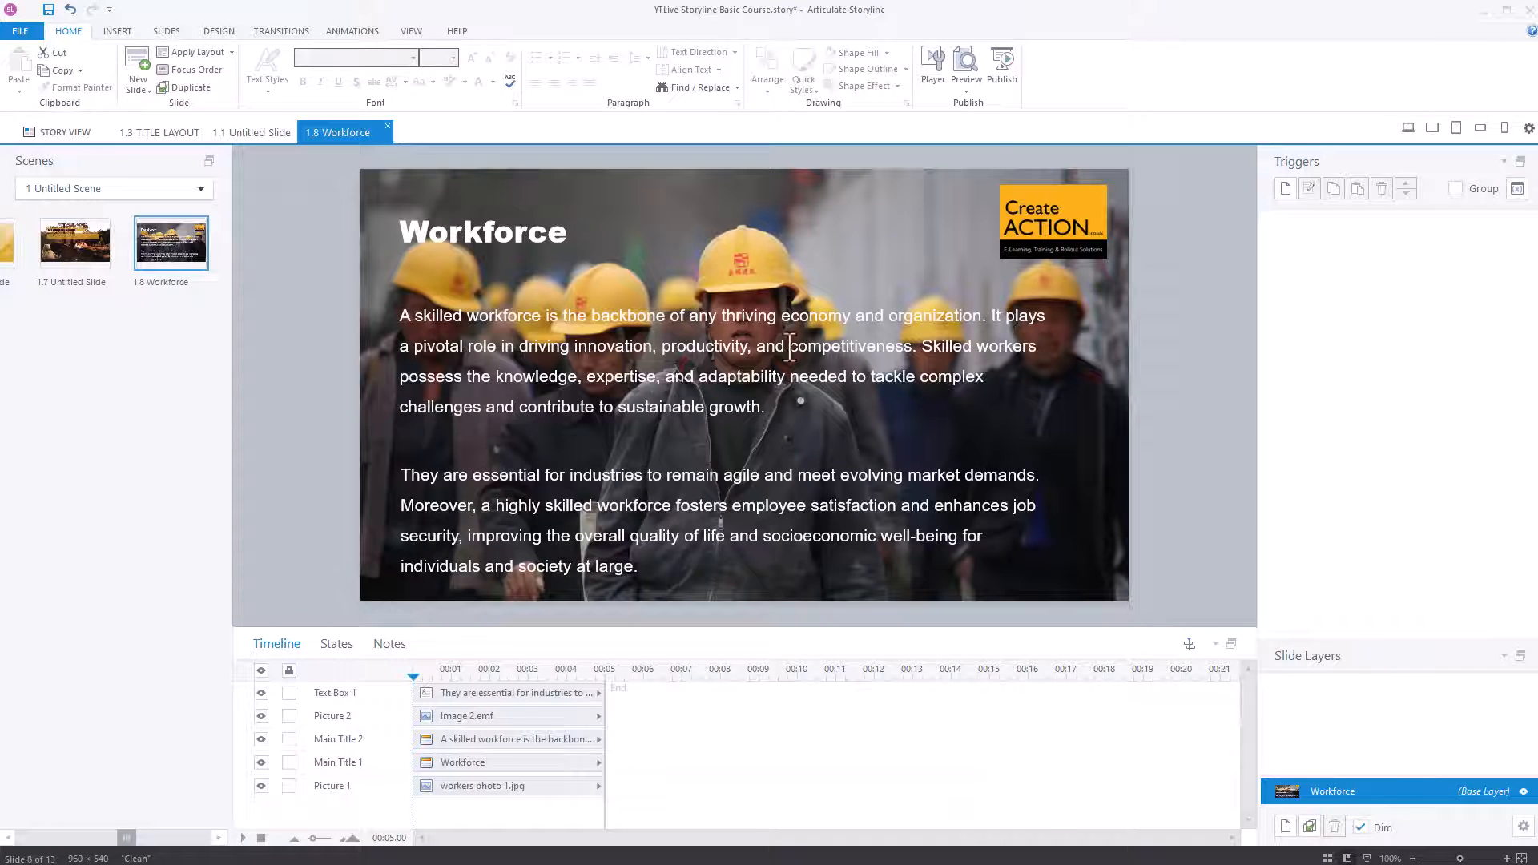
click(965, 66)
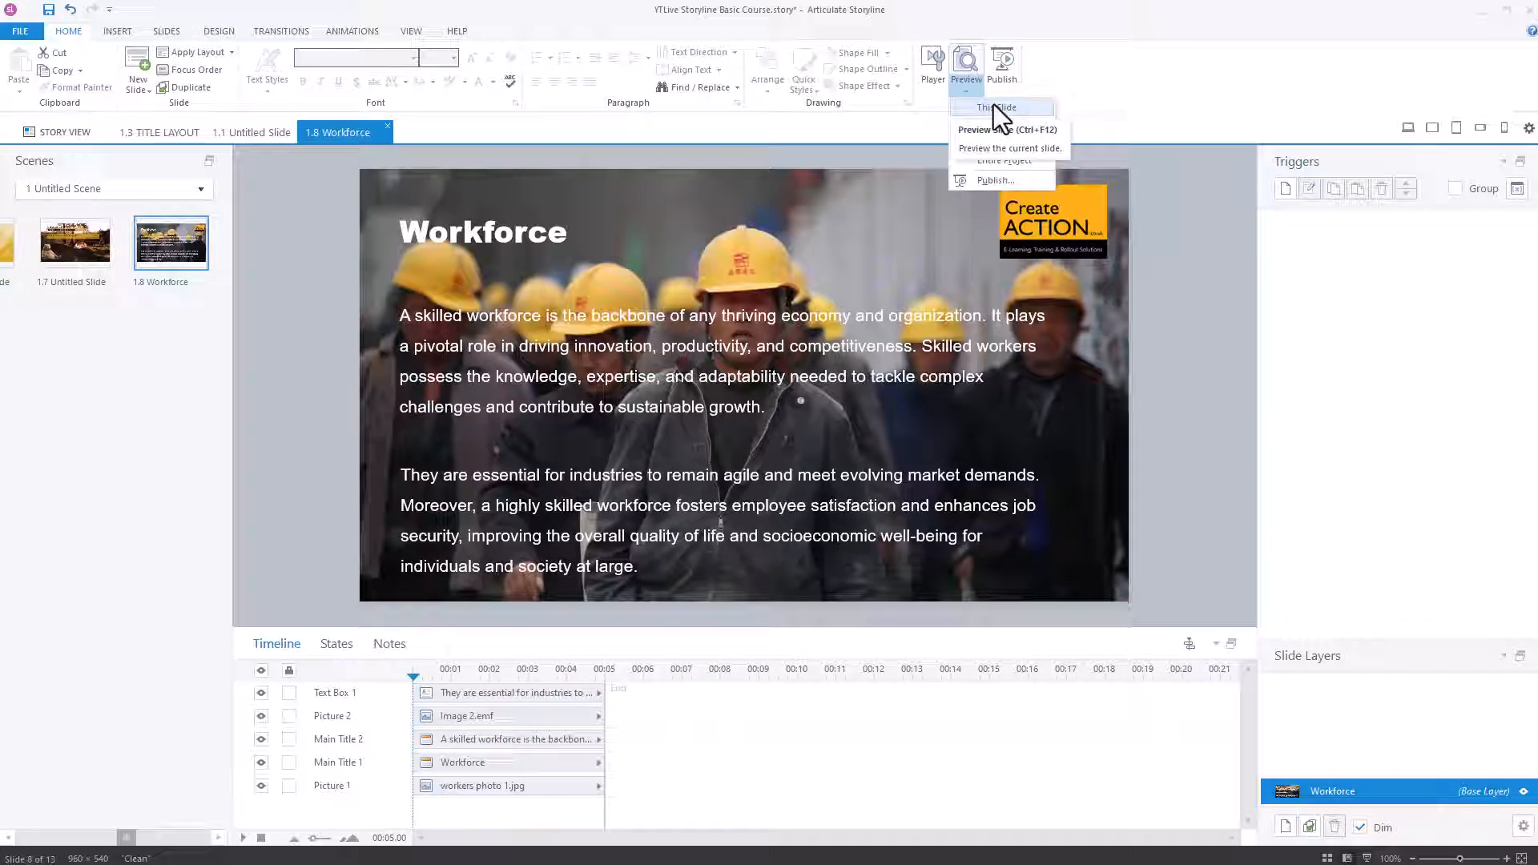
click(997, 106)
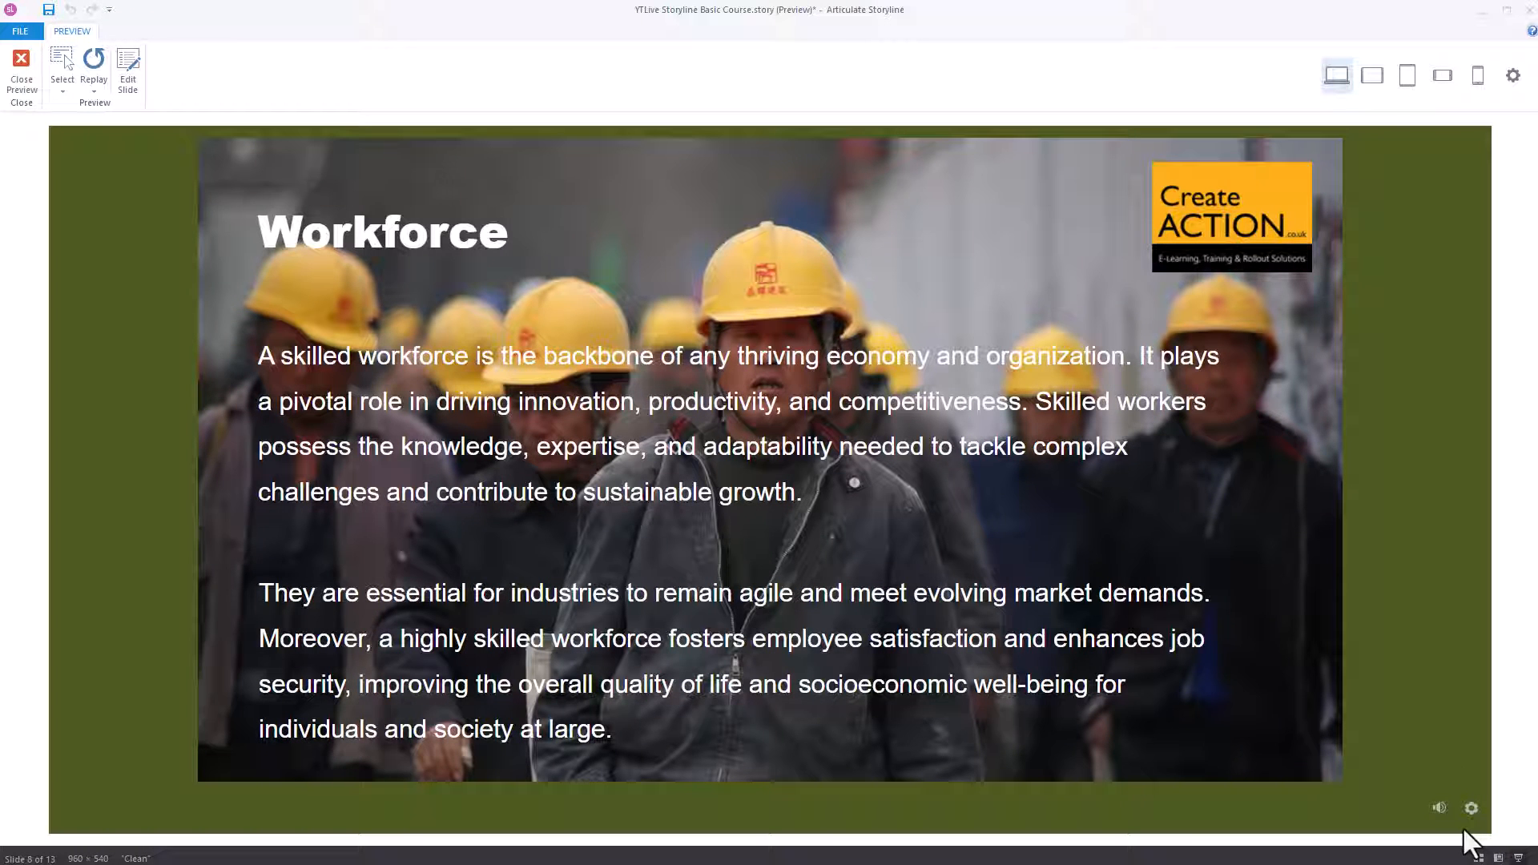
click(1372, 75)
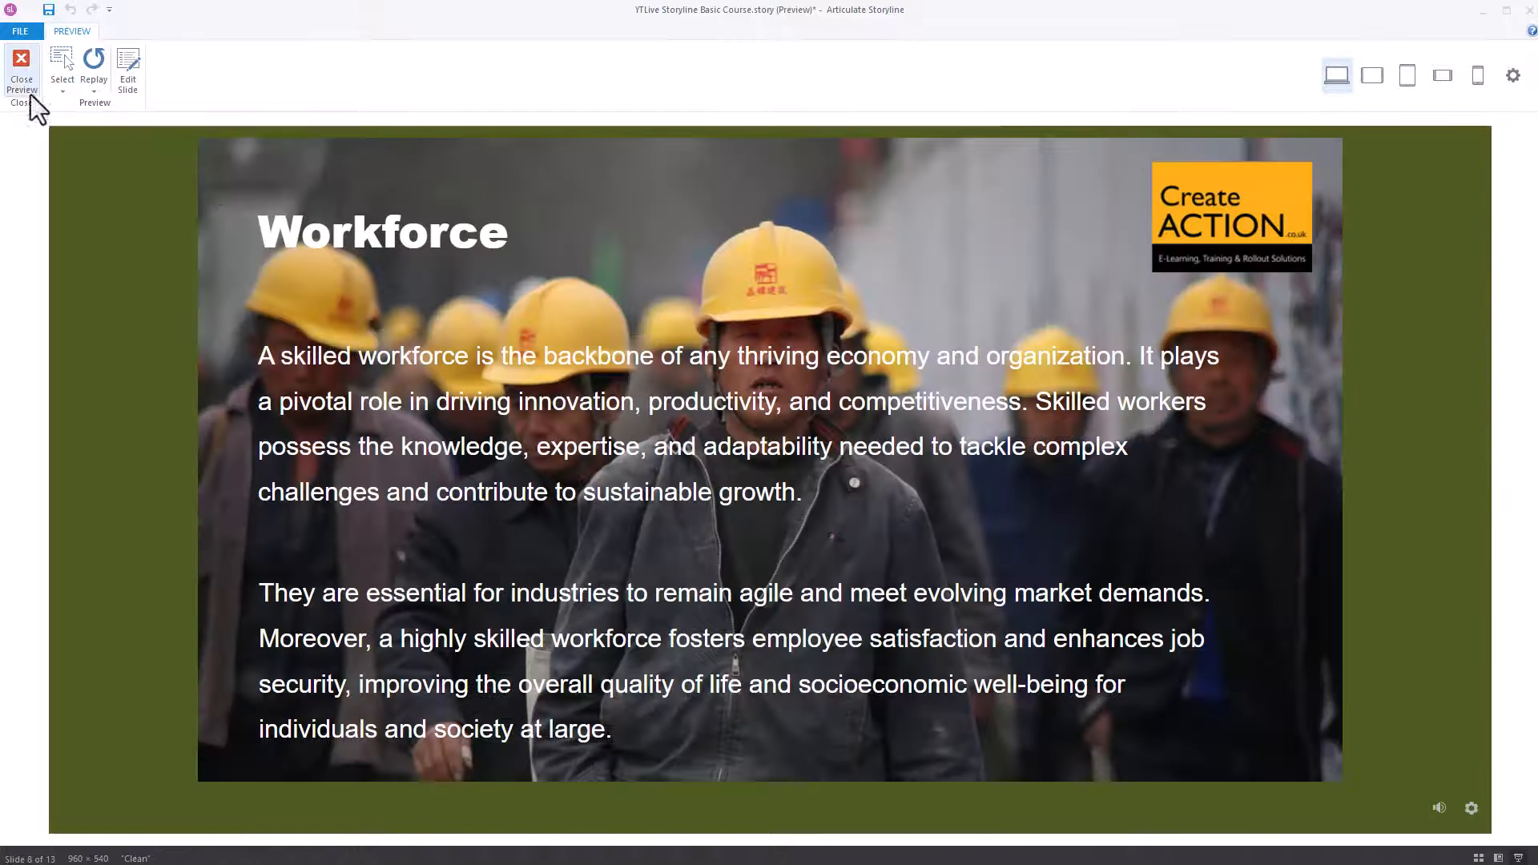
click(21, 69)
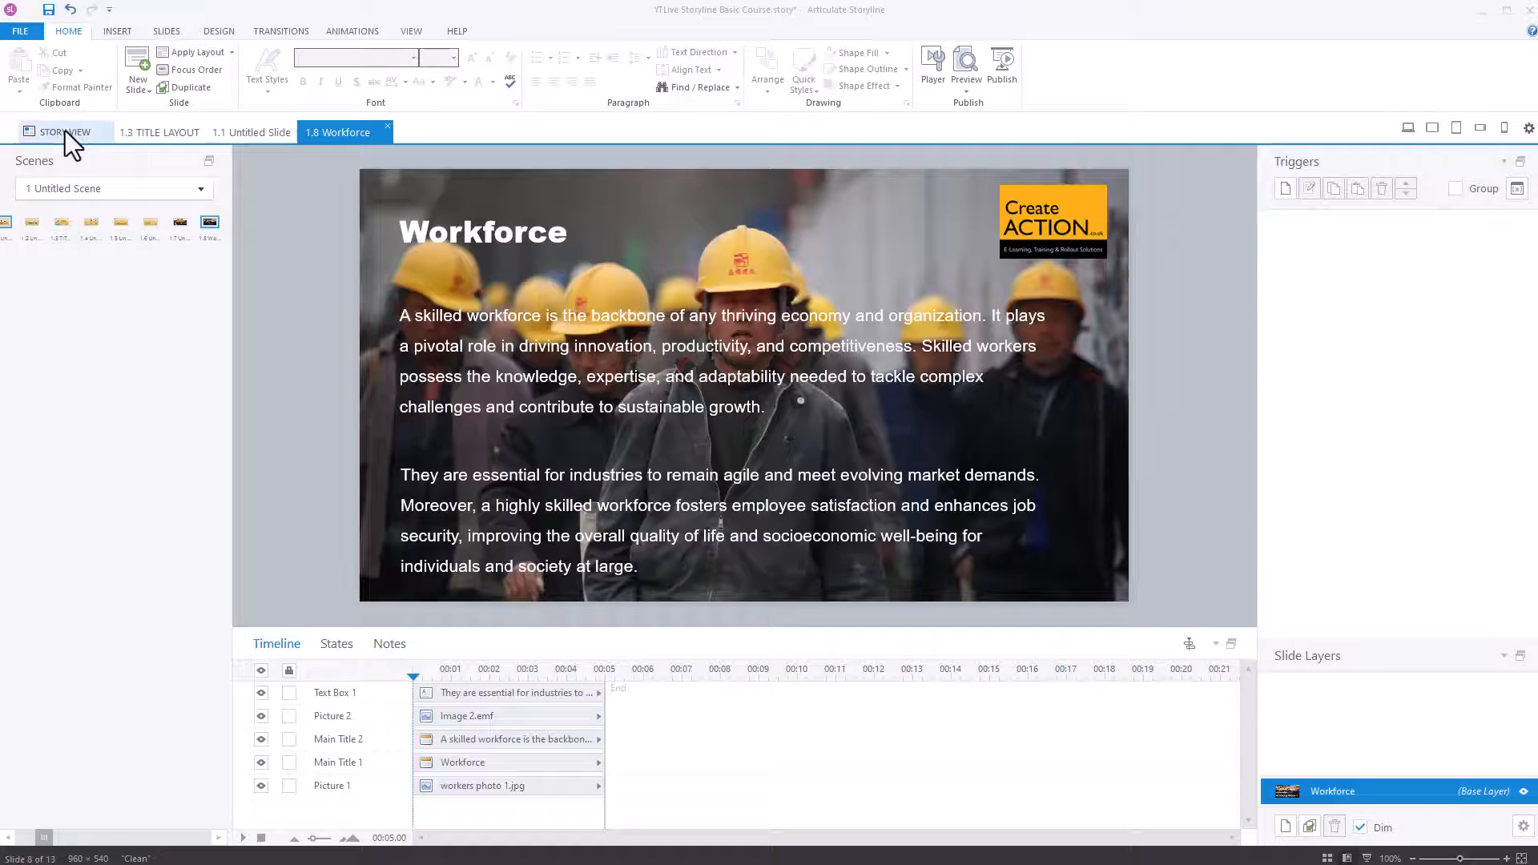
click(65, 132)
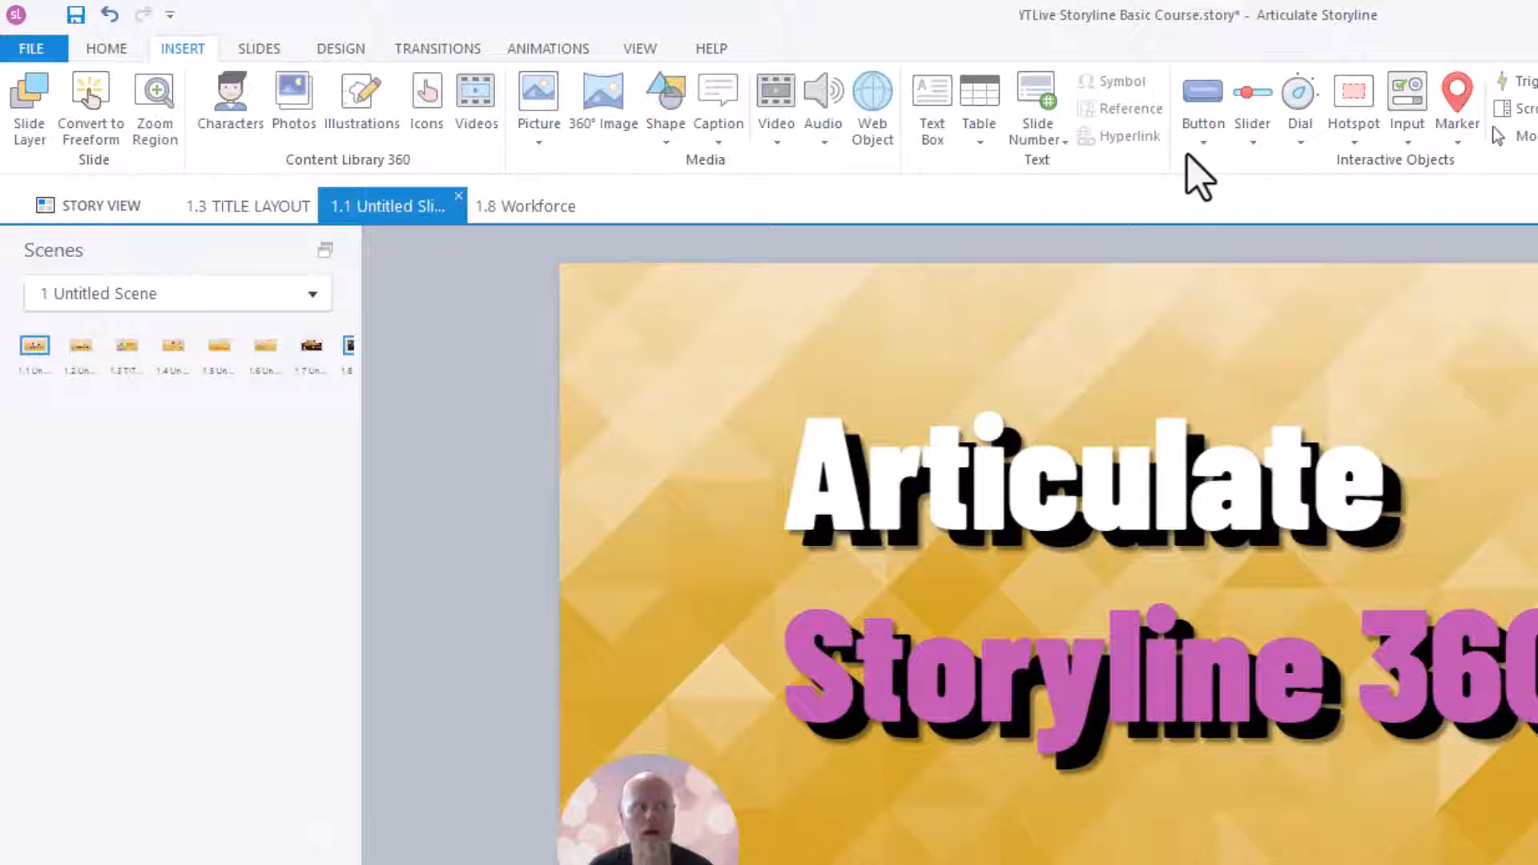
Step: Insert a rounded Next button at the title slide's lower right
click(1202, 103)
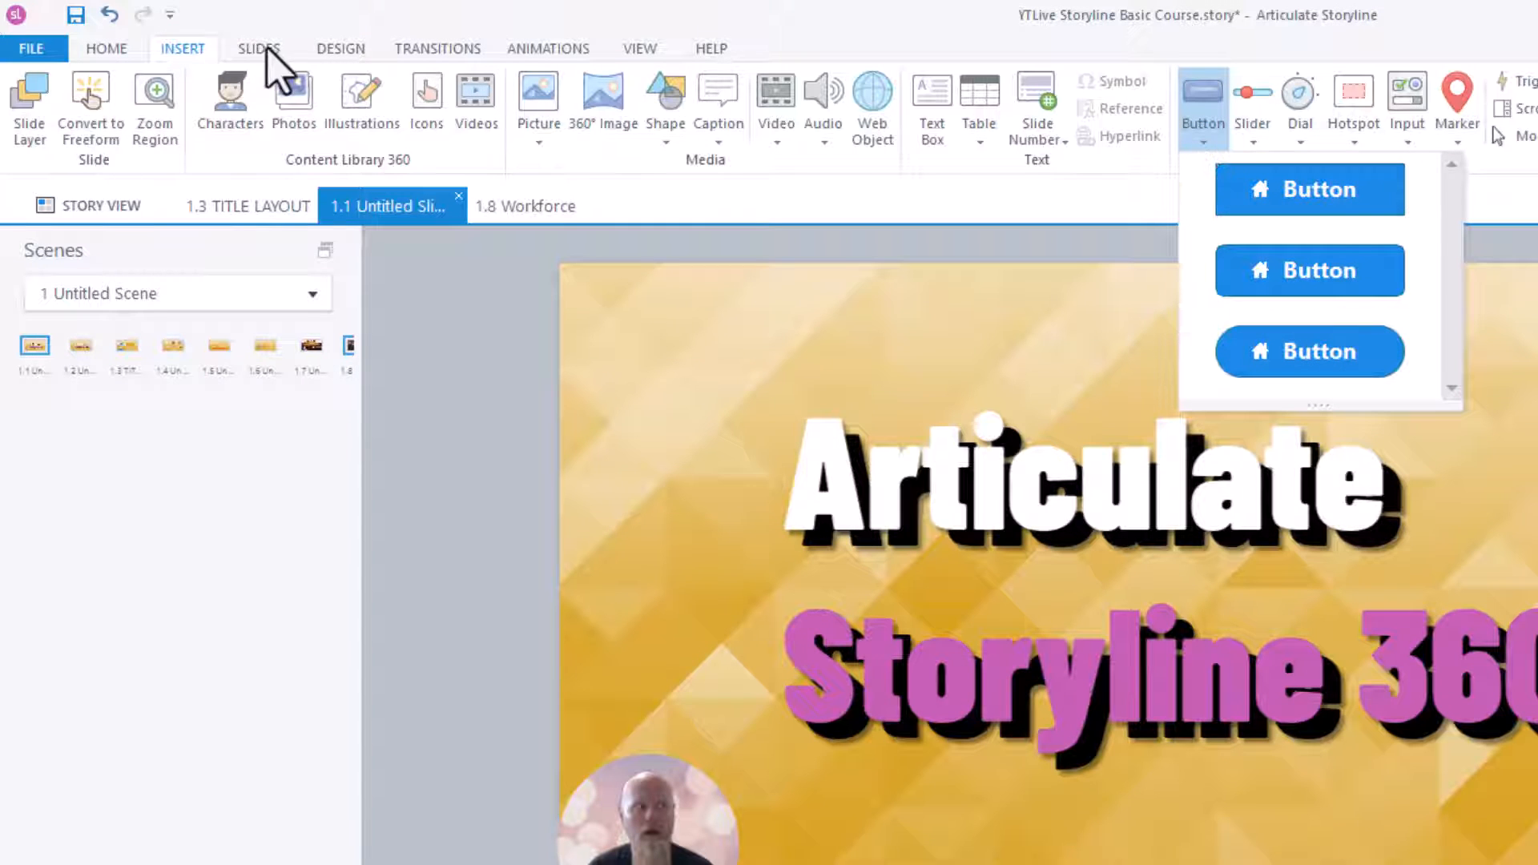
mouse_move(1310, 351)
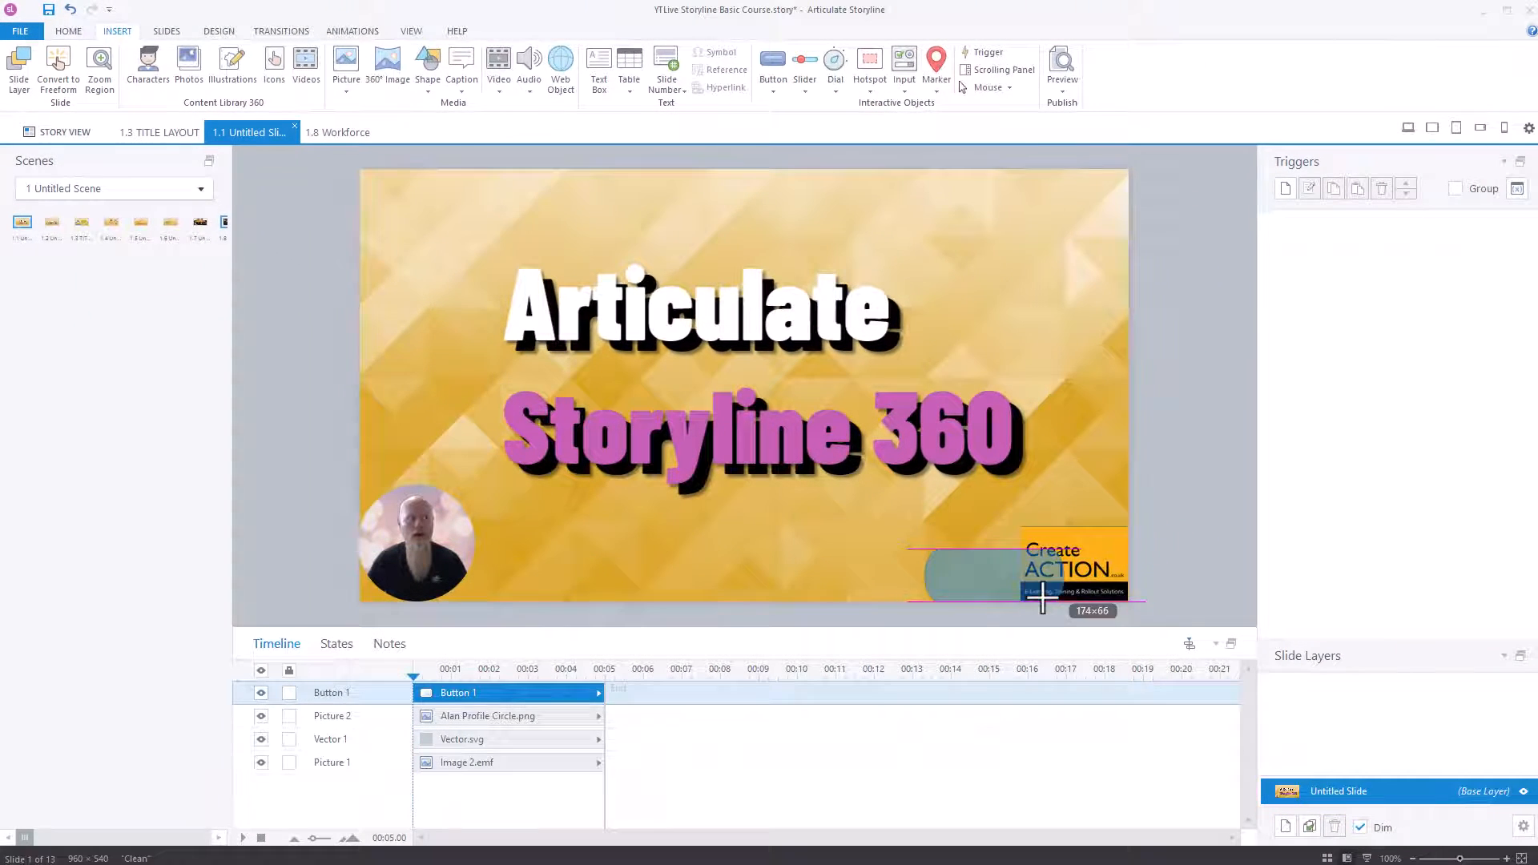
click(1045, 574)
text(Next)
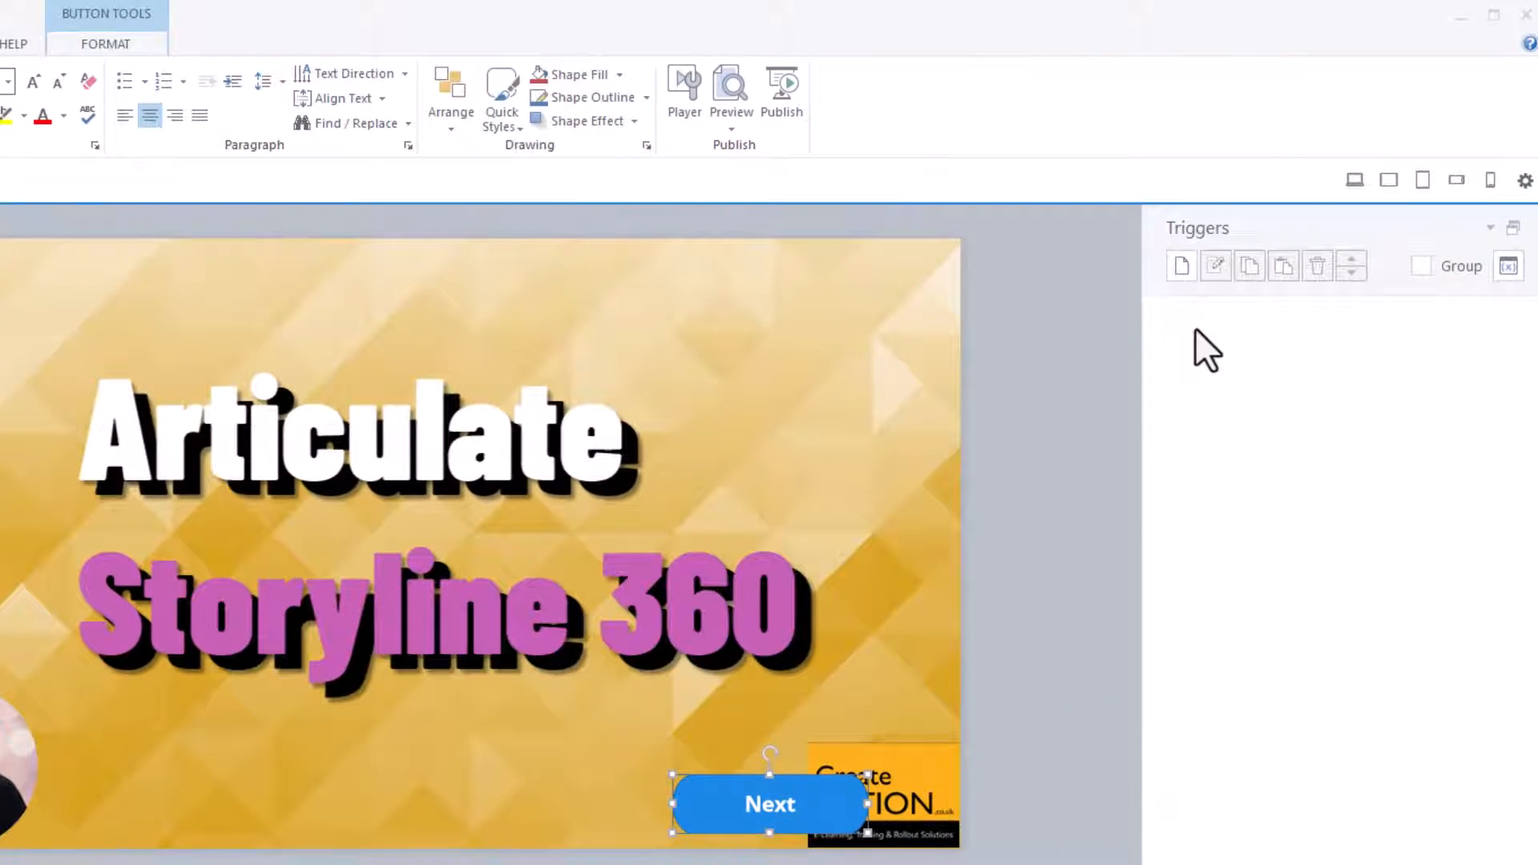
mouse_move(1180, 490)
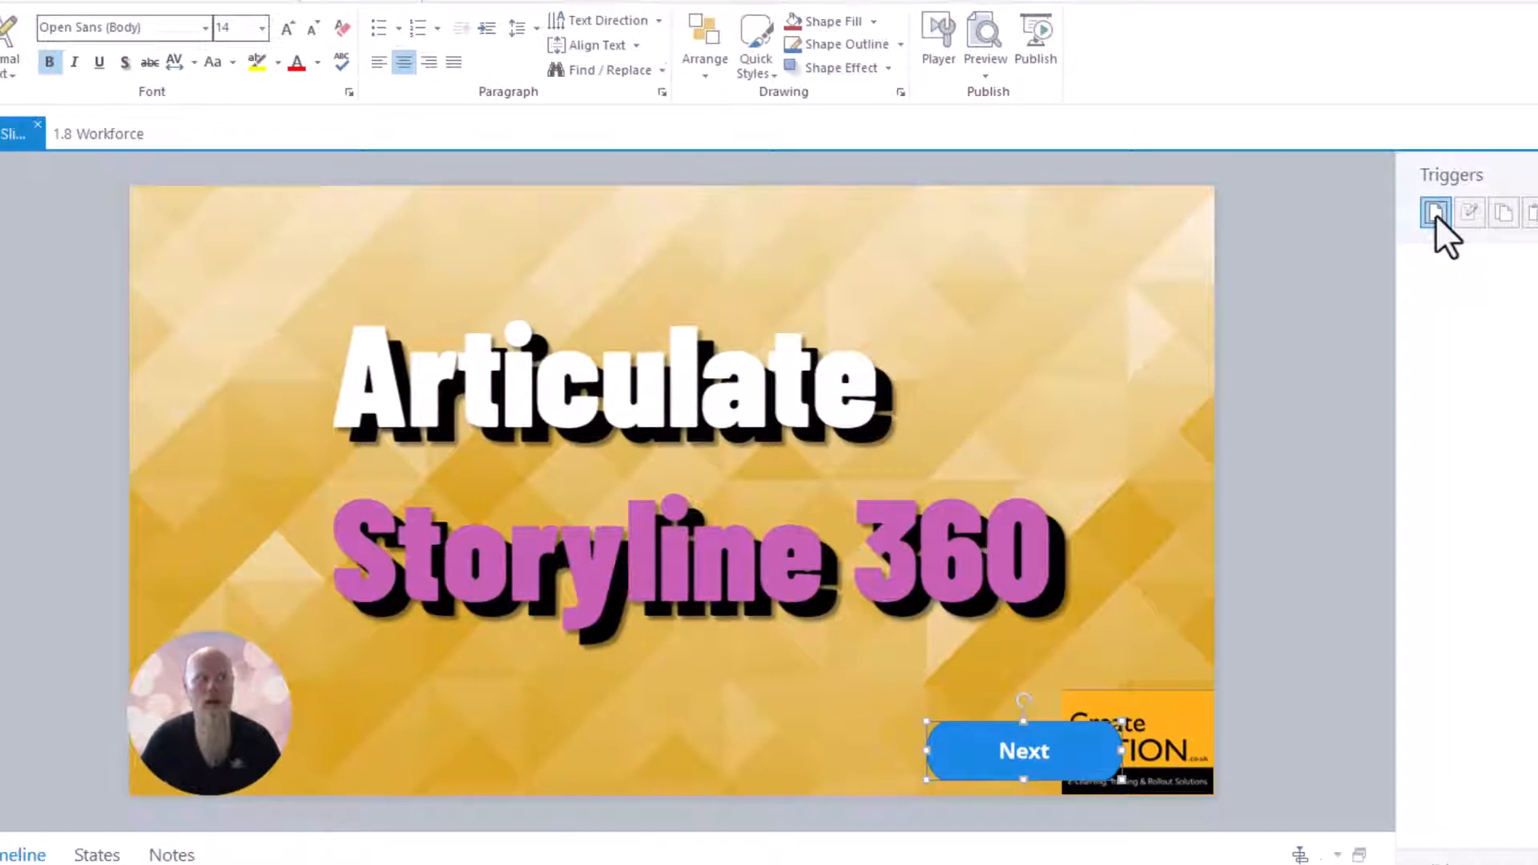
Step: Add a Jump to next slide trigger on Button 1 and return to Story View
click(1434, 211)
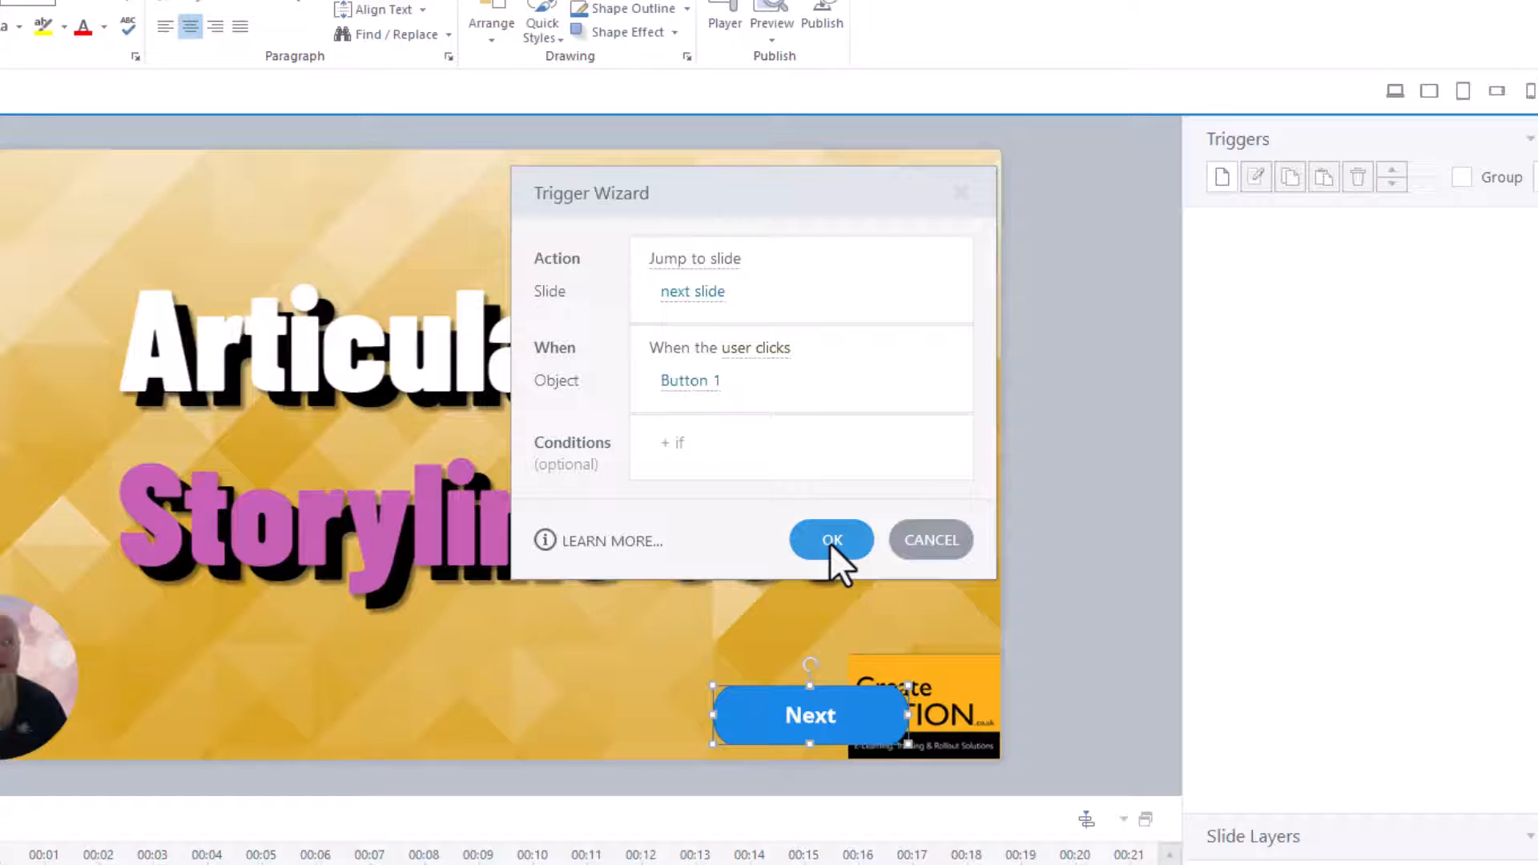
click(831, 539)
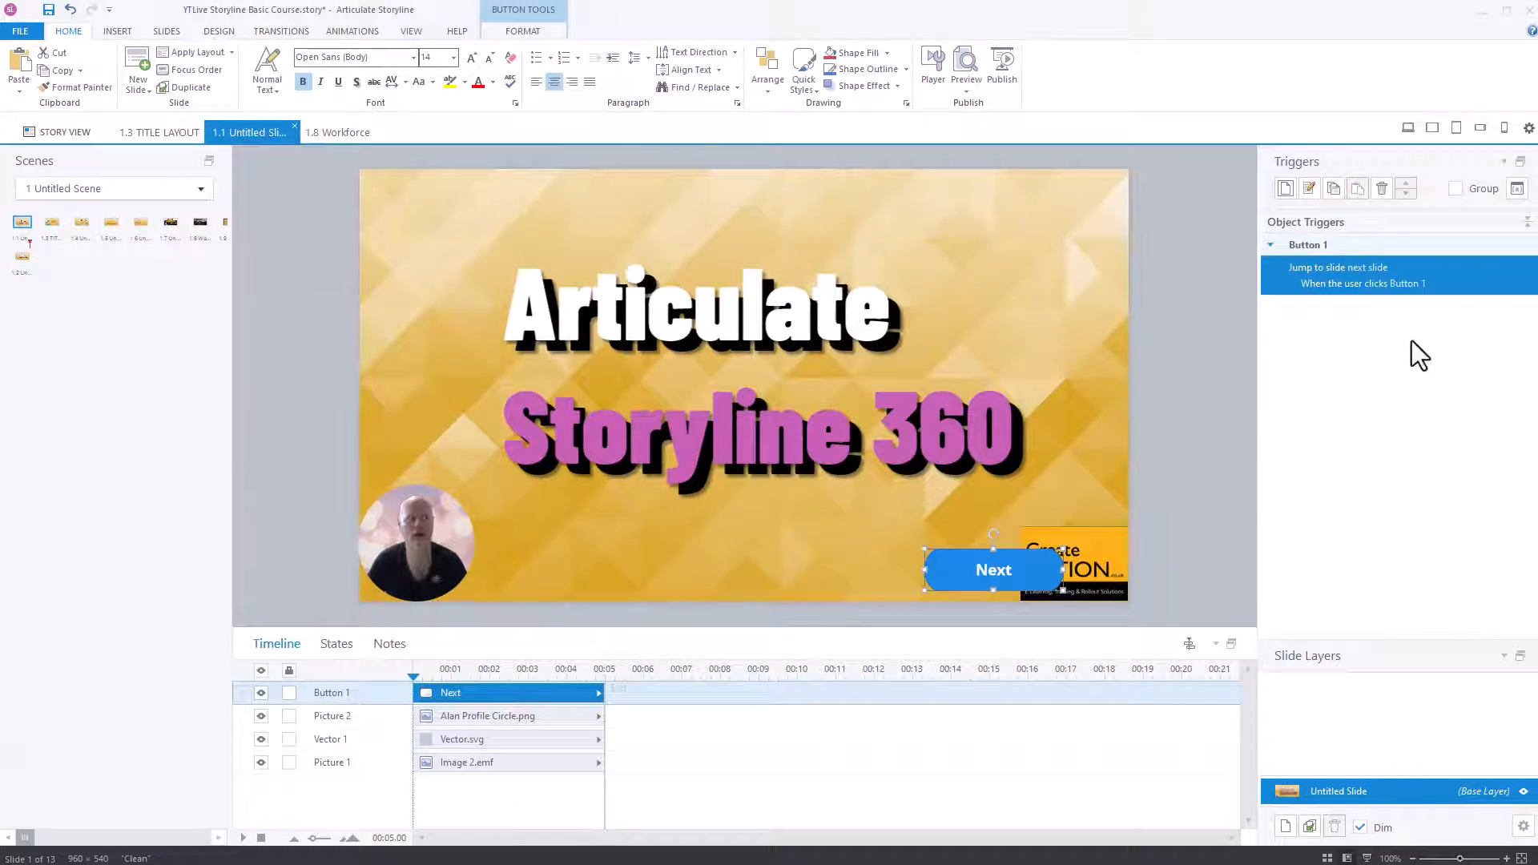
click(65, 132)
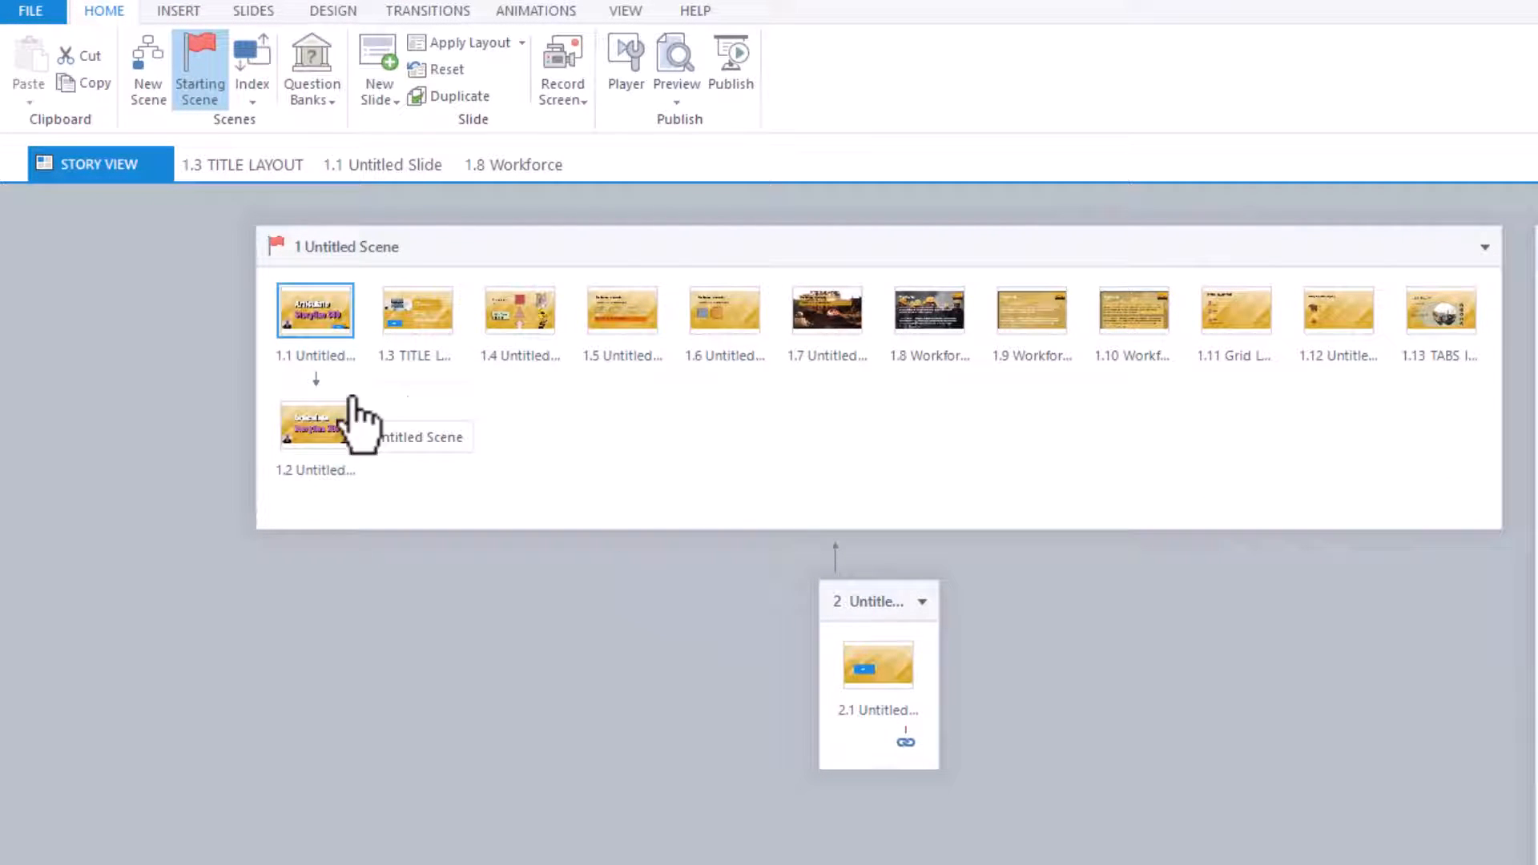
Step: Open slide 1.2 to check its Next button and next-slide trigger
double_click(314, 309)
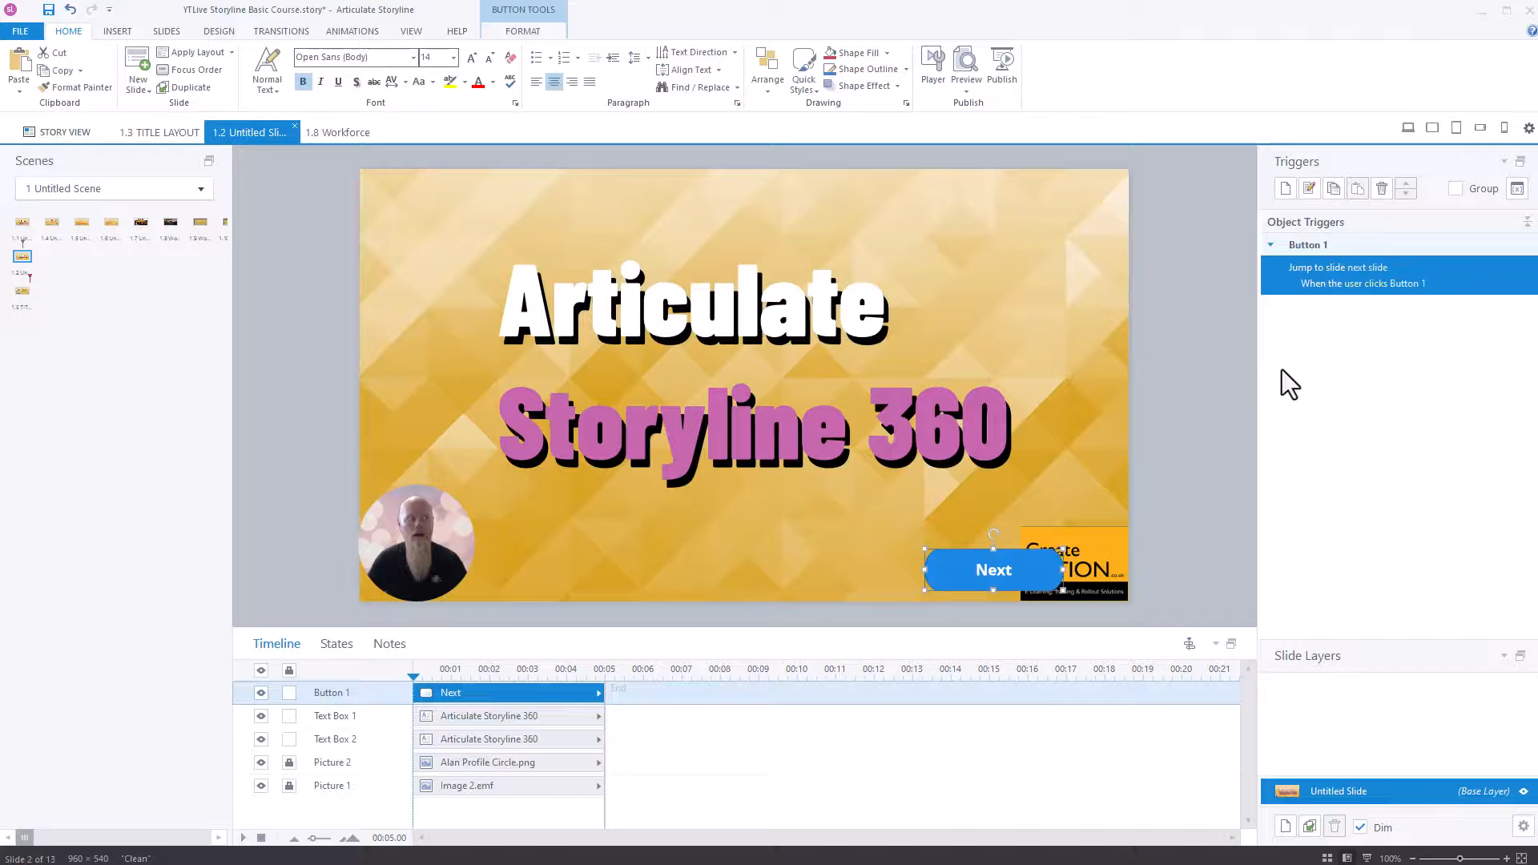
Step: Open slides 1.4 and 1.5, checking for the Next button, then deselect it
click(158, 131)
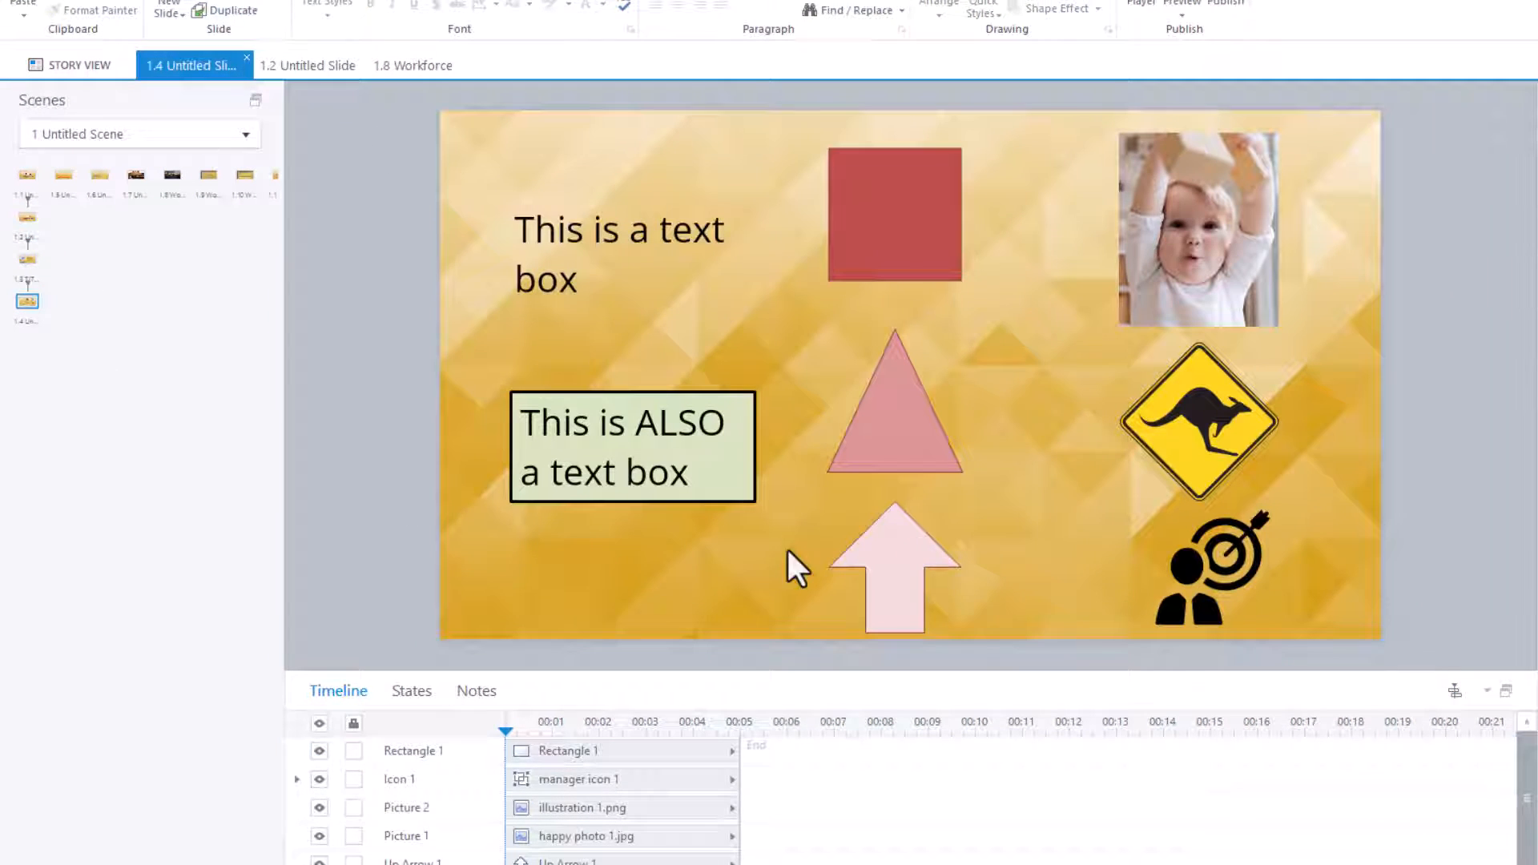
mouse_move(26, 302)
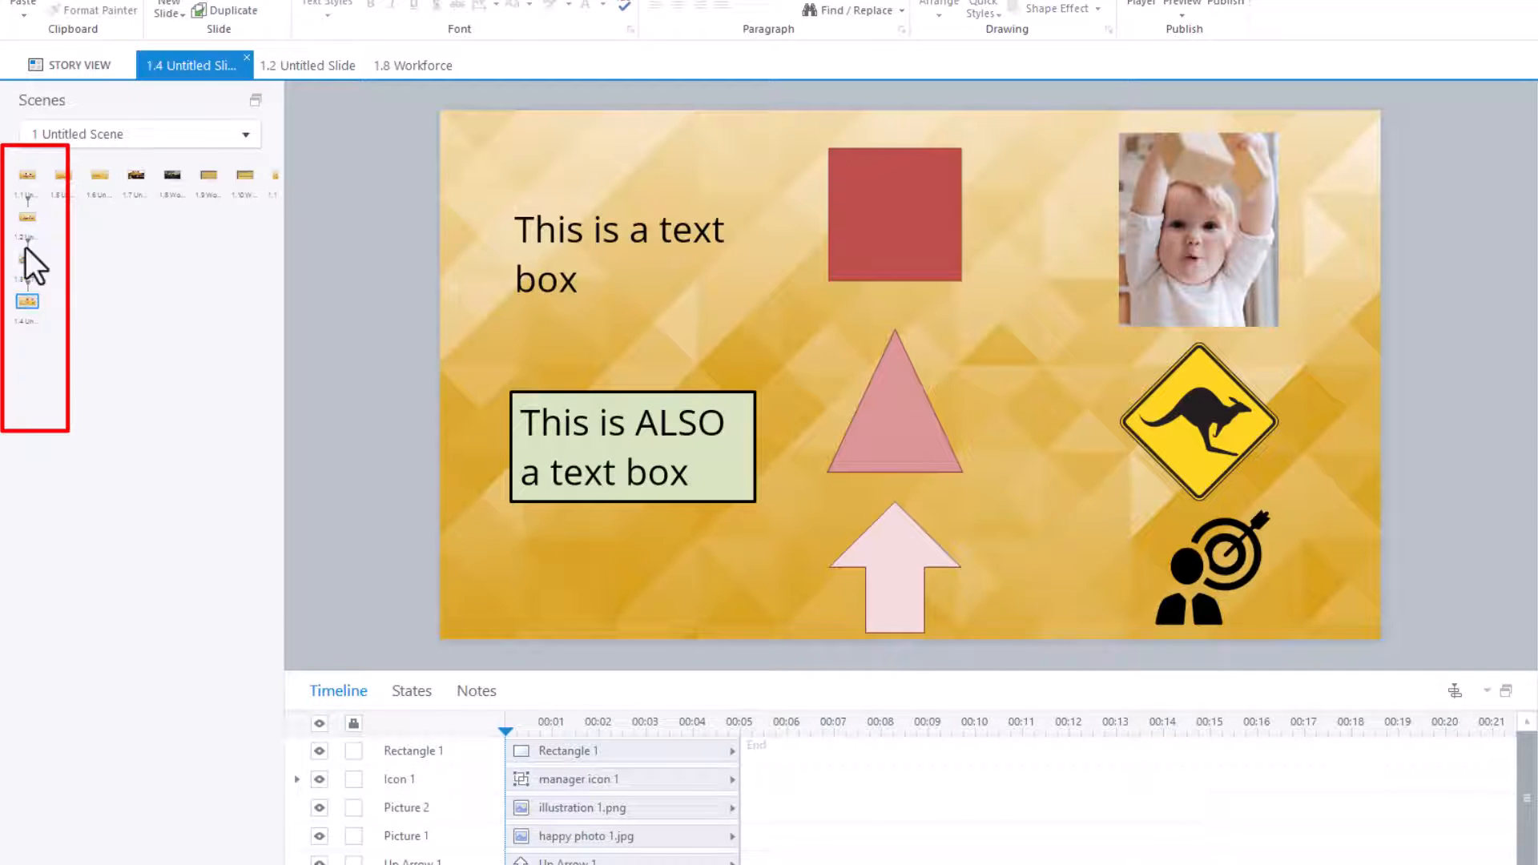
mouse_move(30, 304)
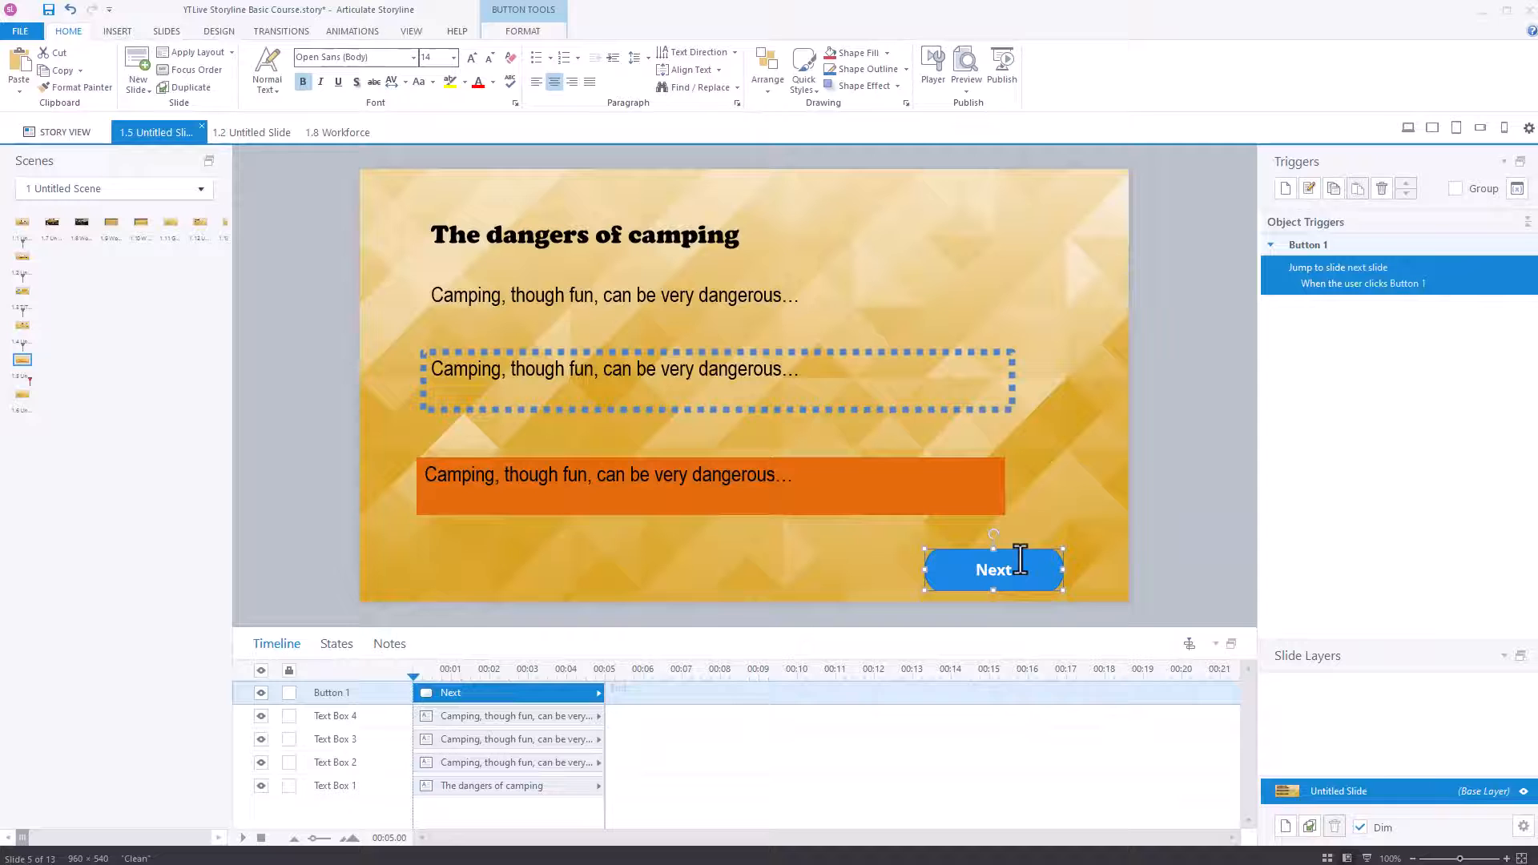
click(1123, 573)
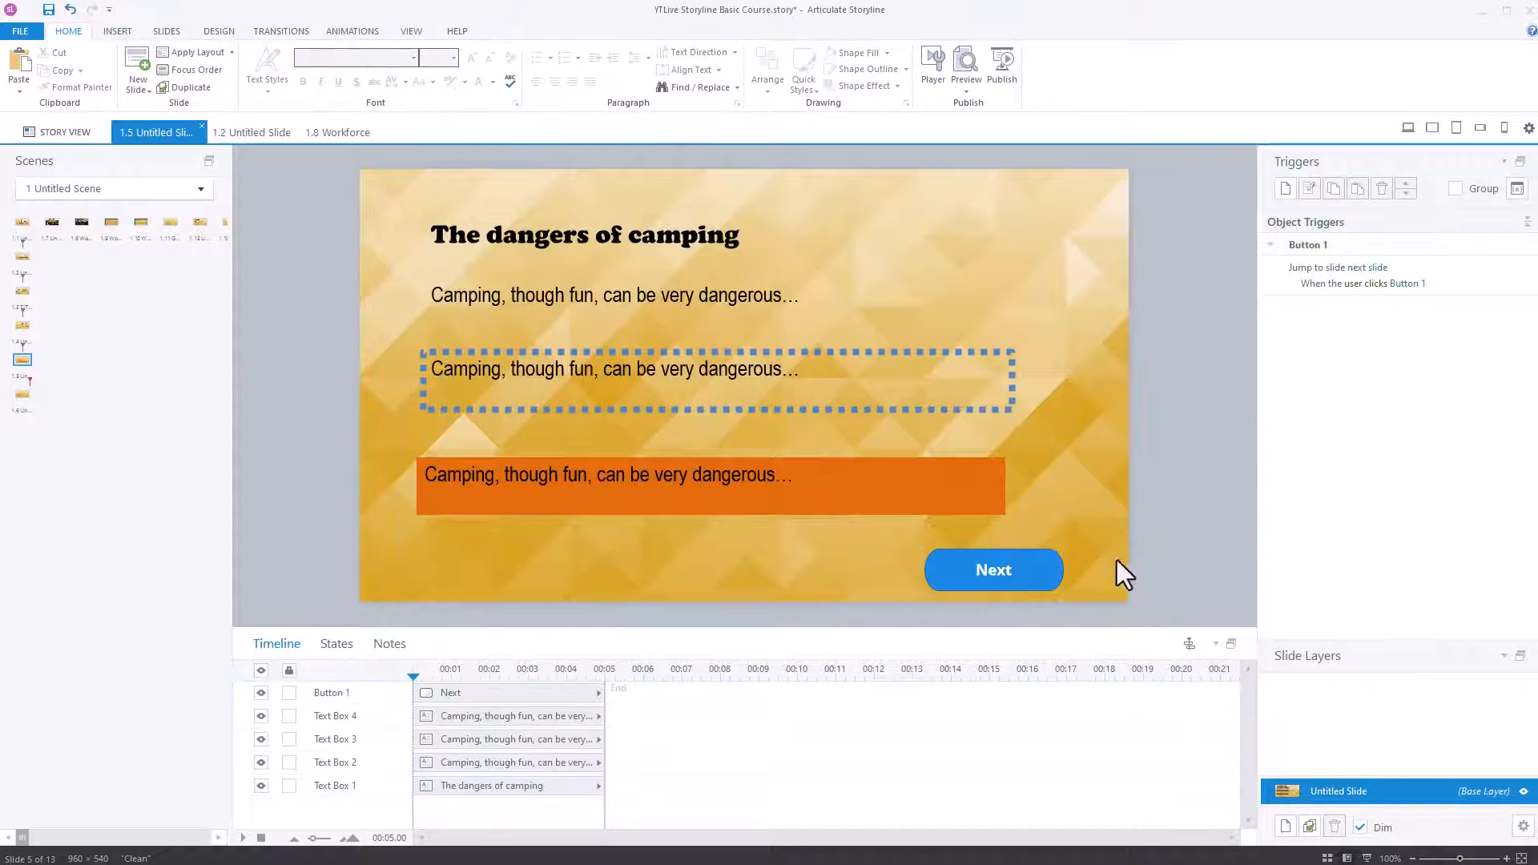
mouse_move(22, 223)
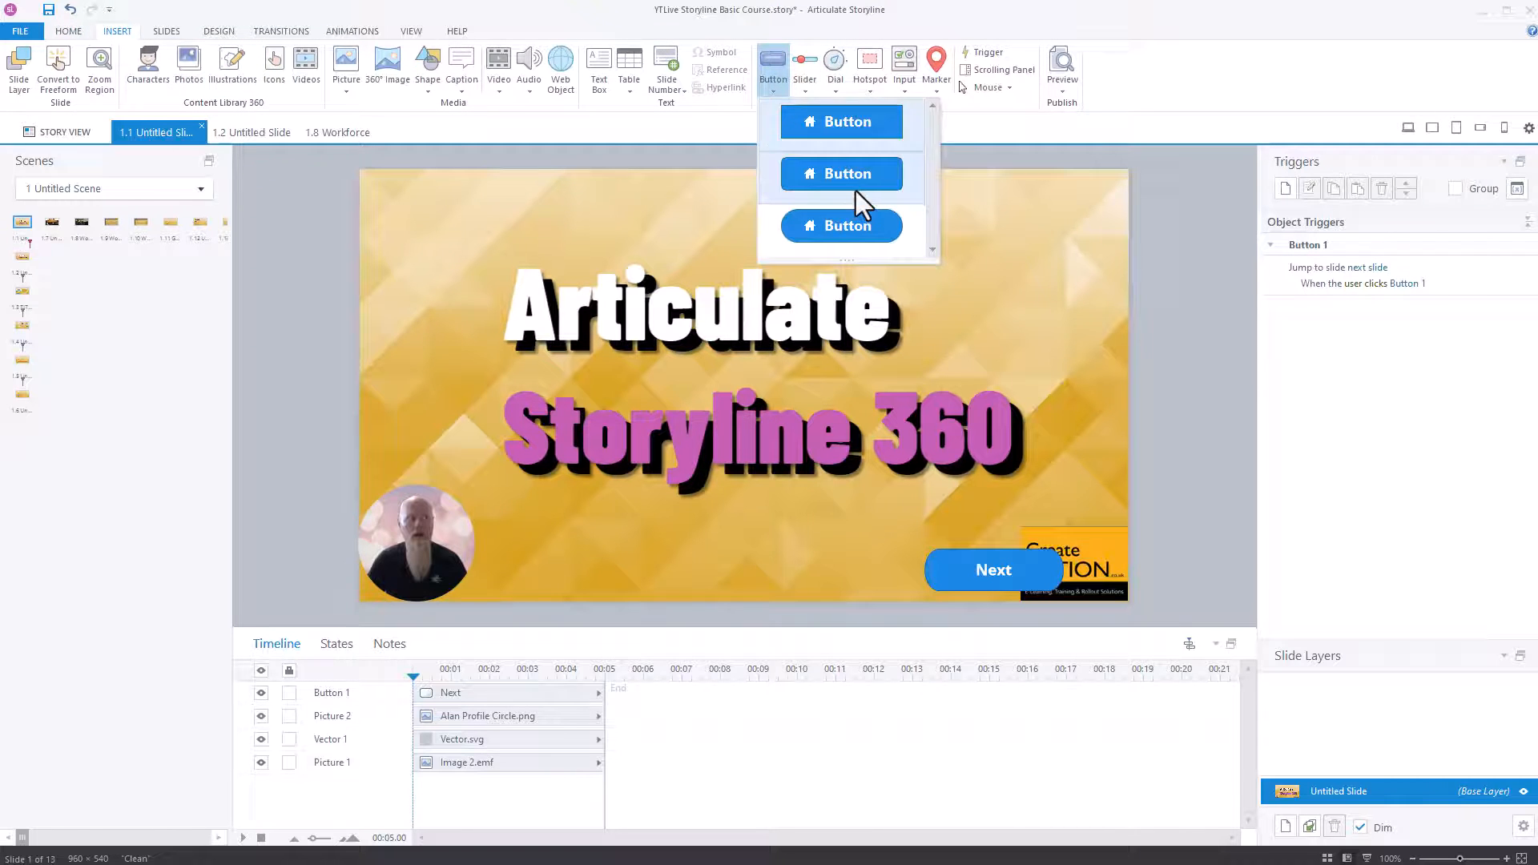
Step: Draw a rounded button left of Next on slide 1.1 and label it 'Previous'
click(840, 173)
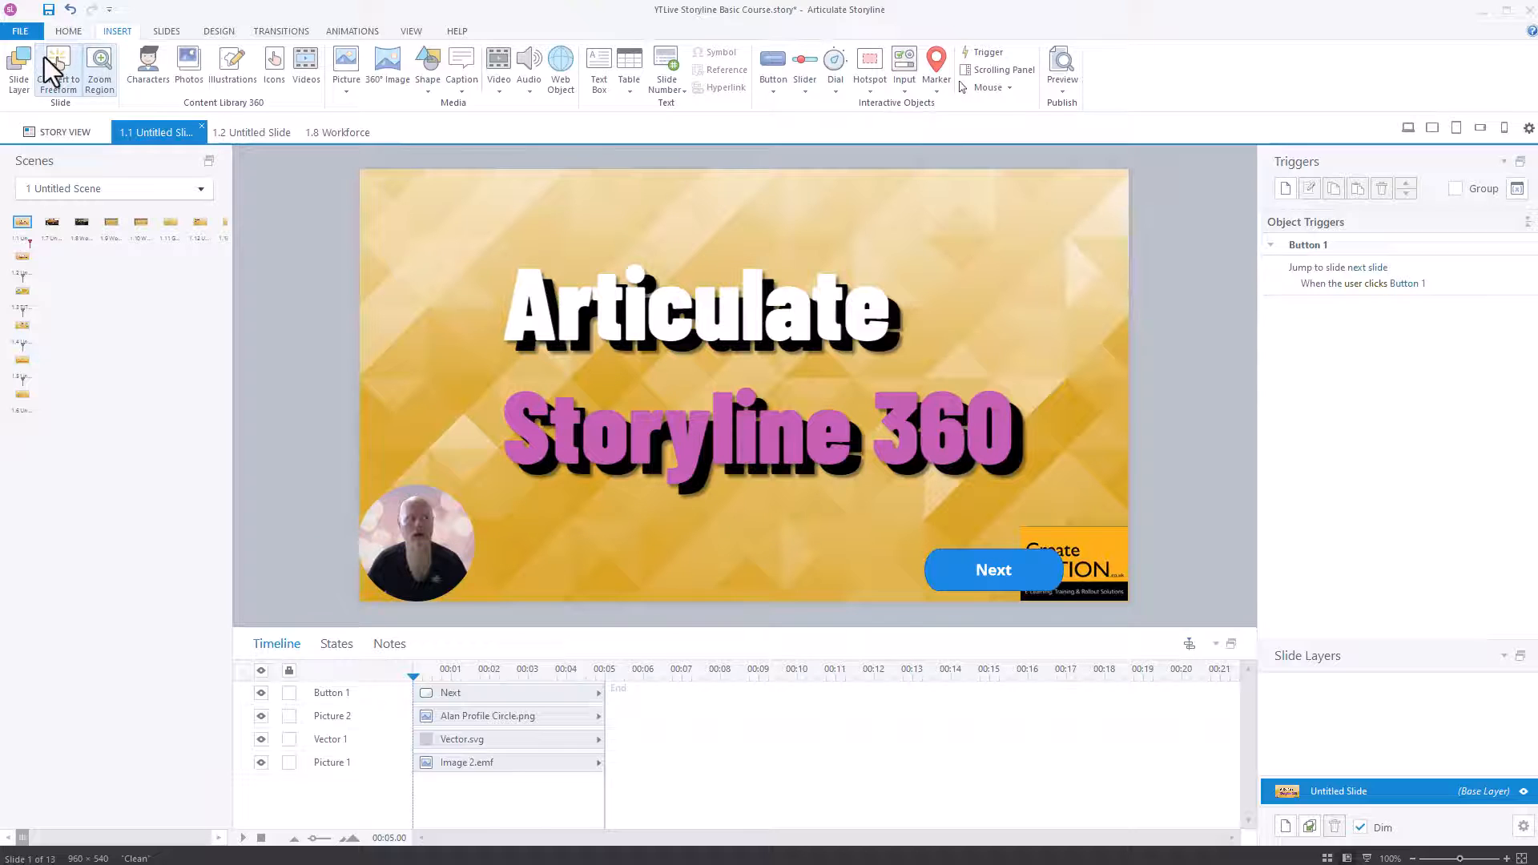
click(772, 58)
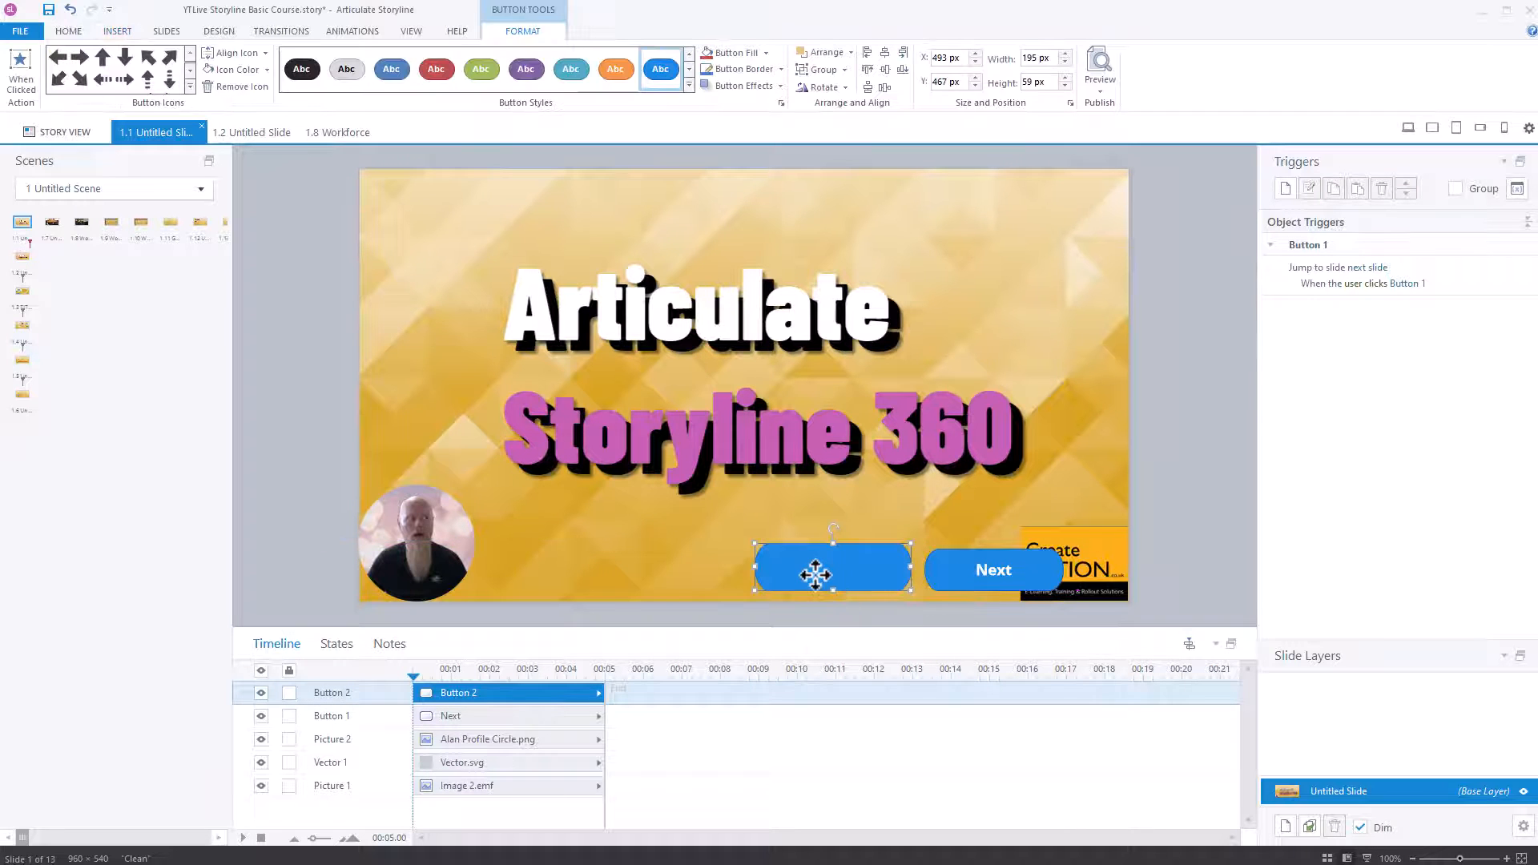
text(Prev)
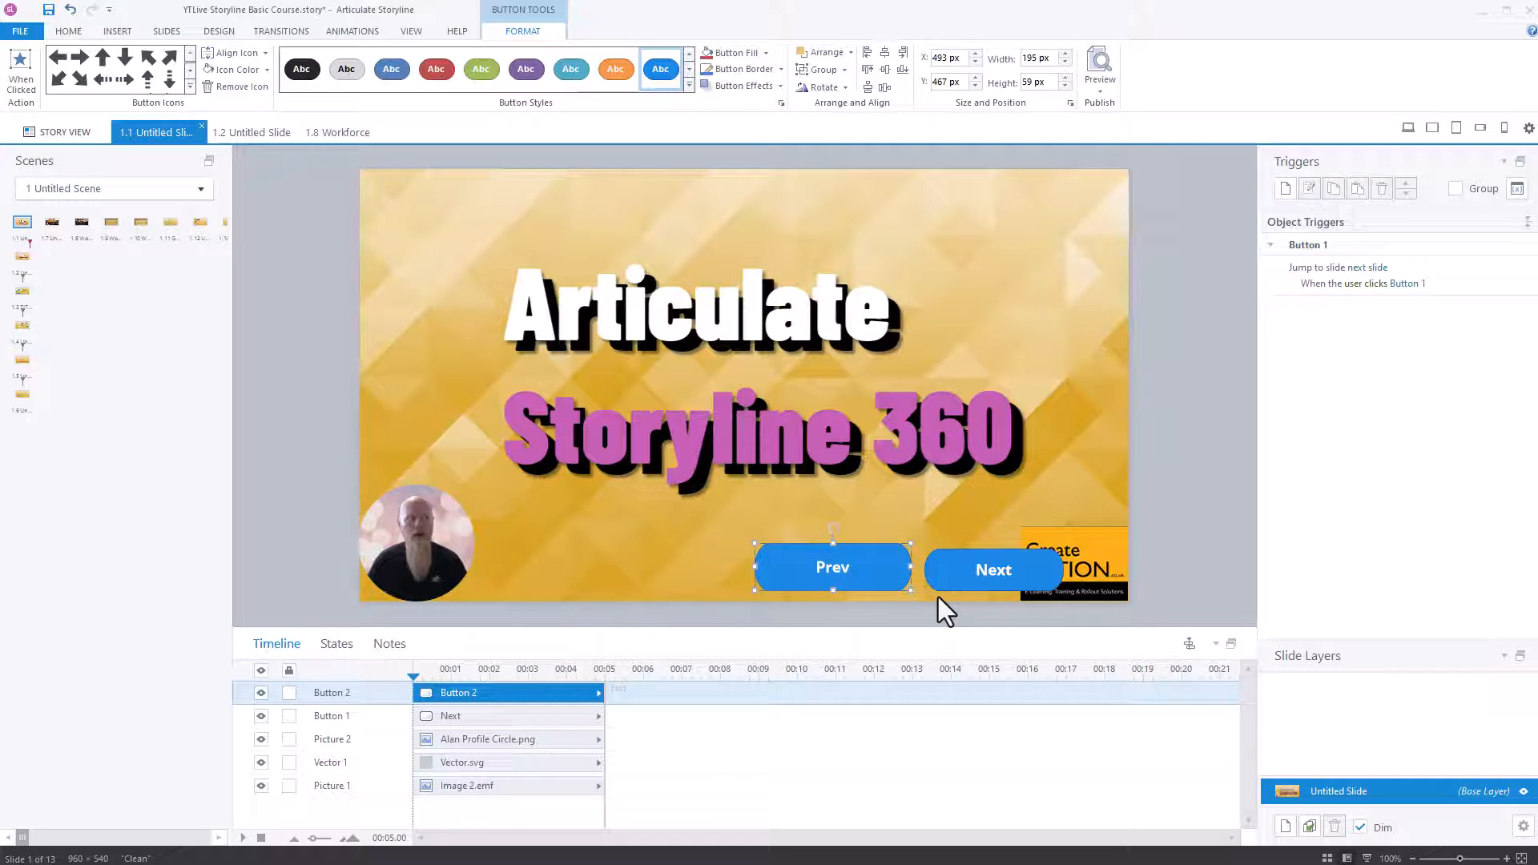
text(Previous)
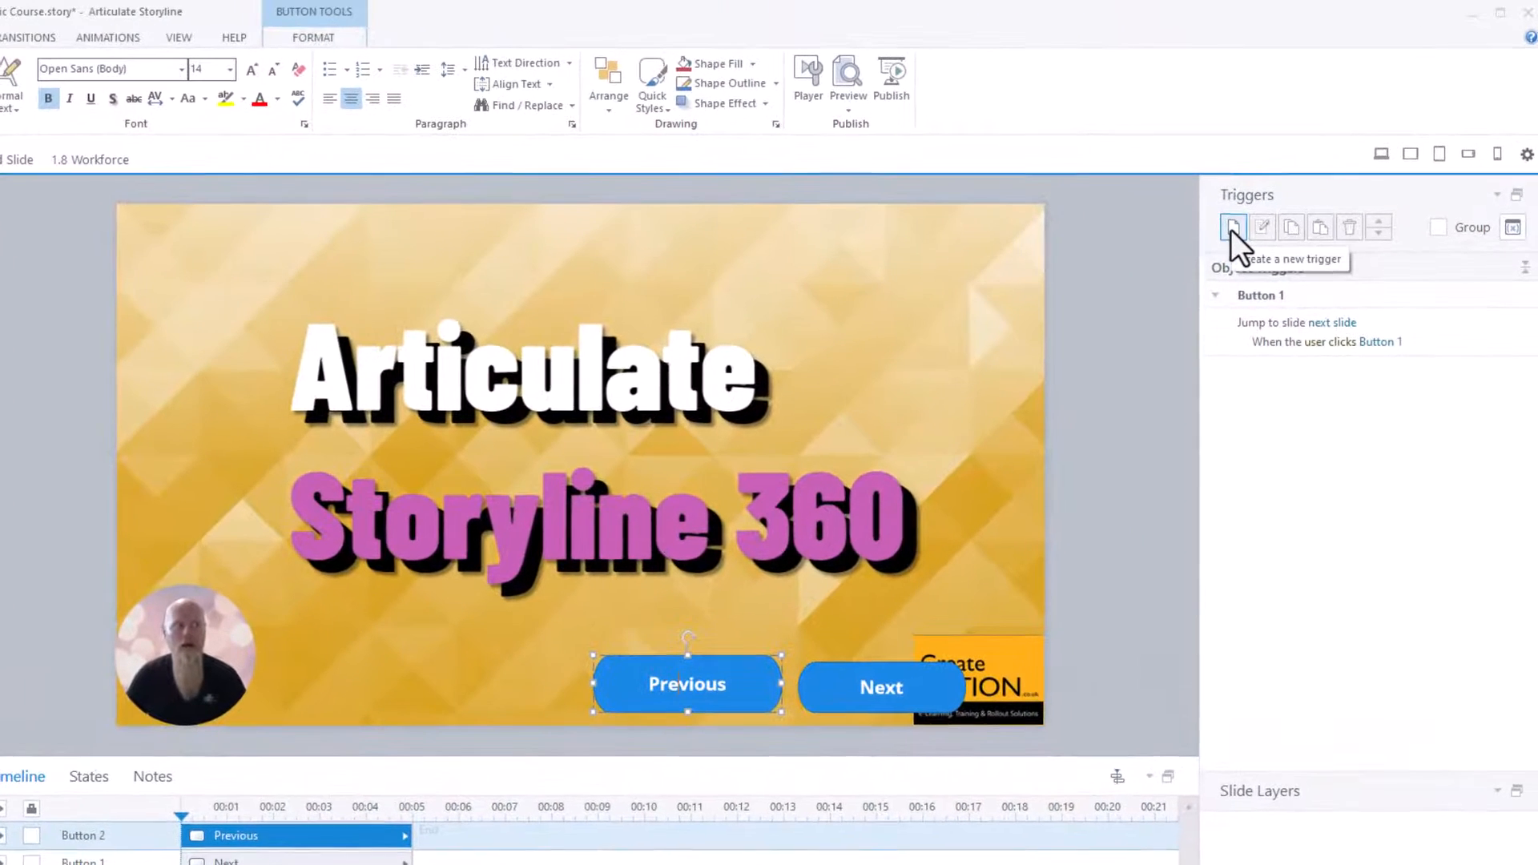
Step: Add a trigger to the Previous button that jumps to the previous slide when clicked
click(1234, 227)
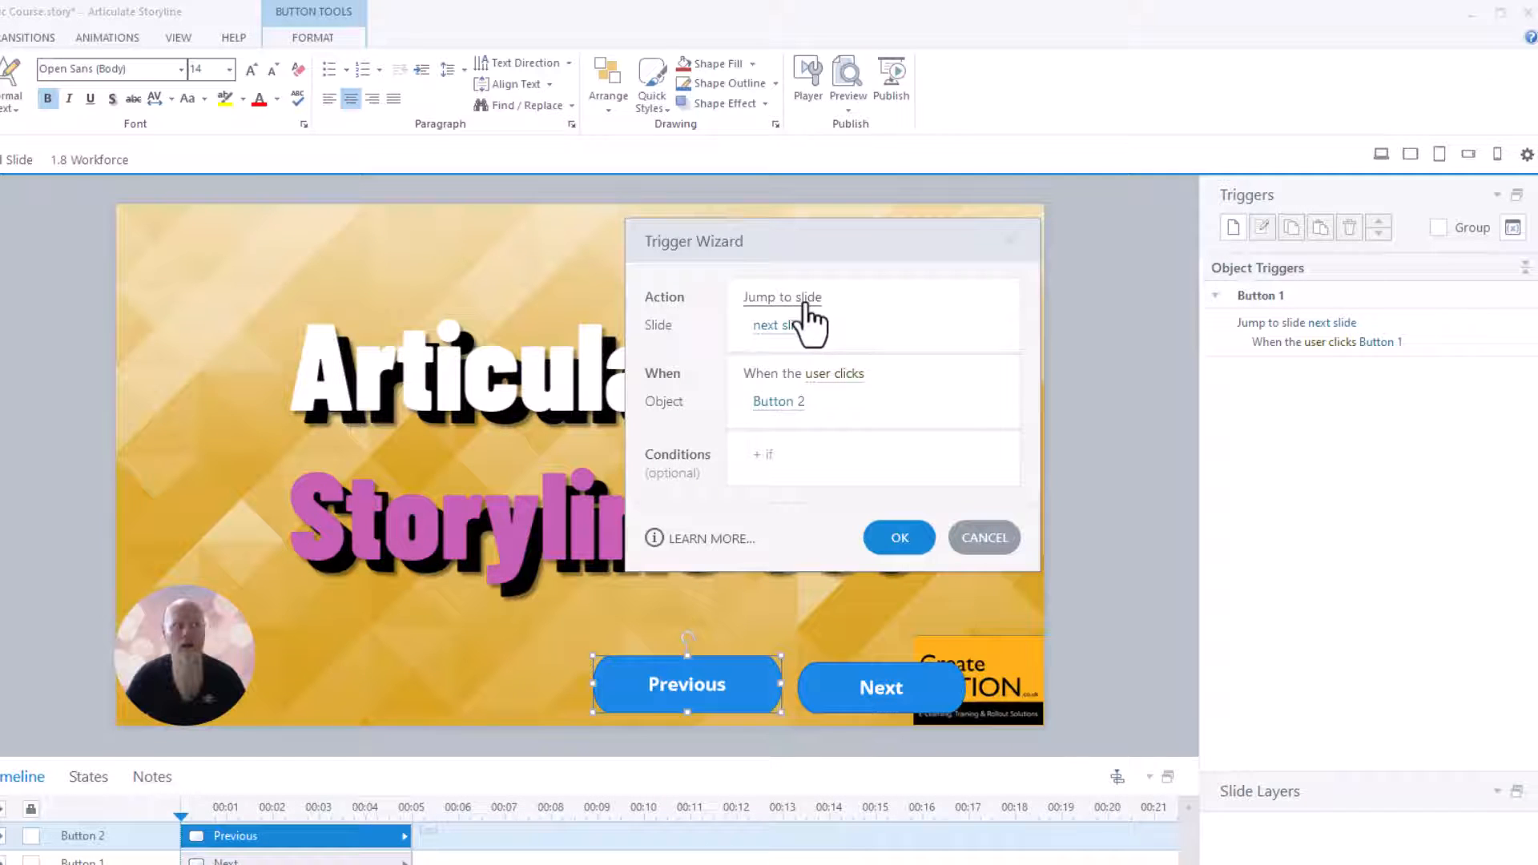
click(778, 325)
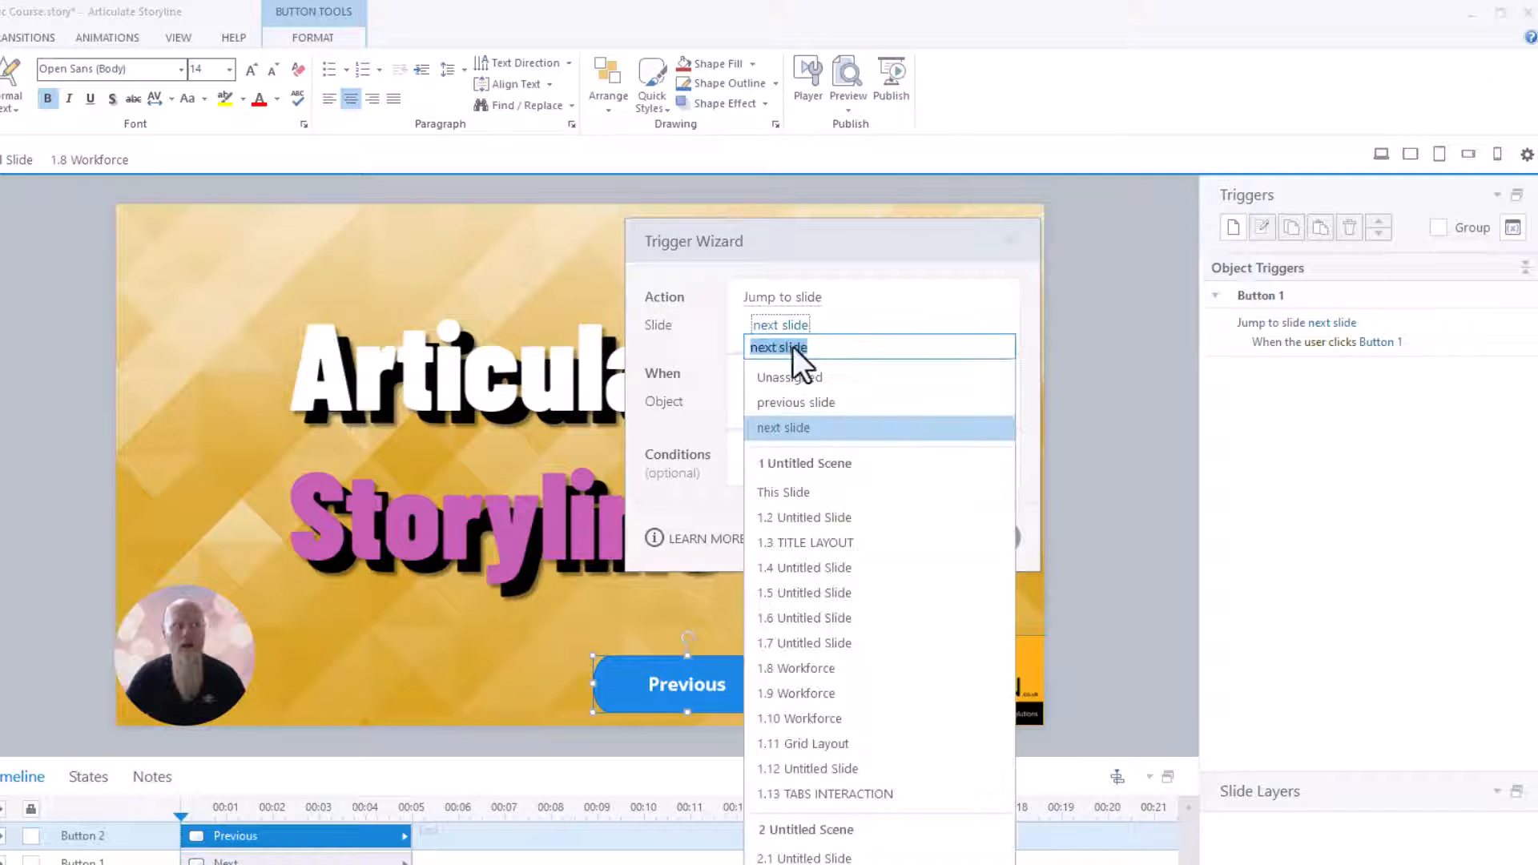
click(795, 402)
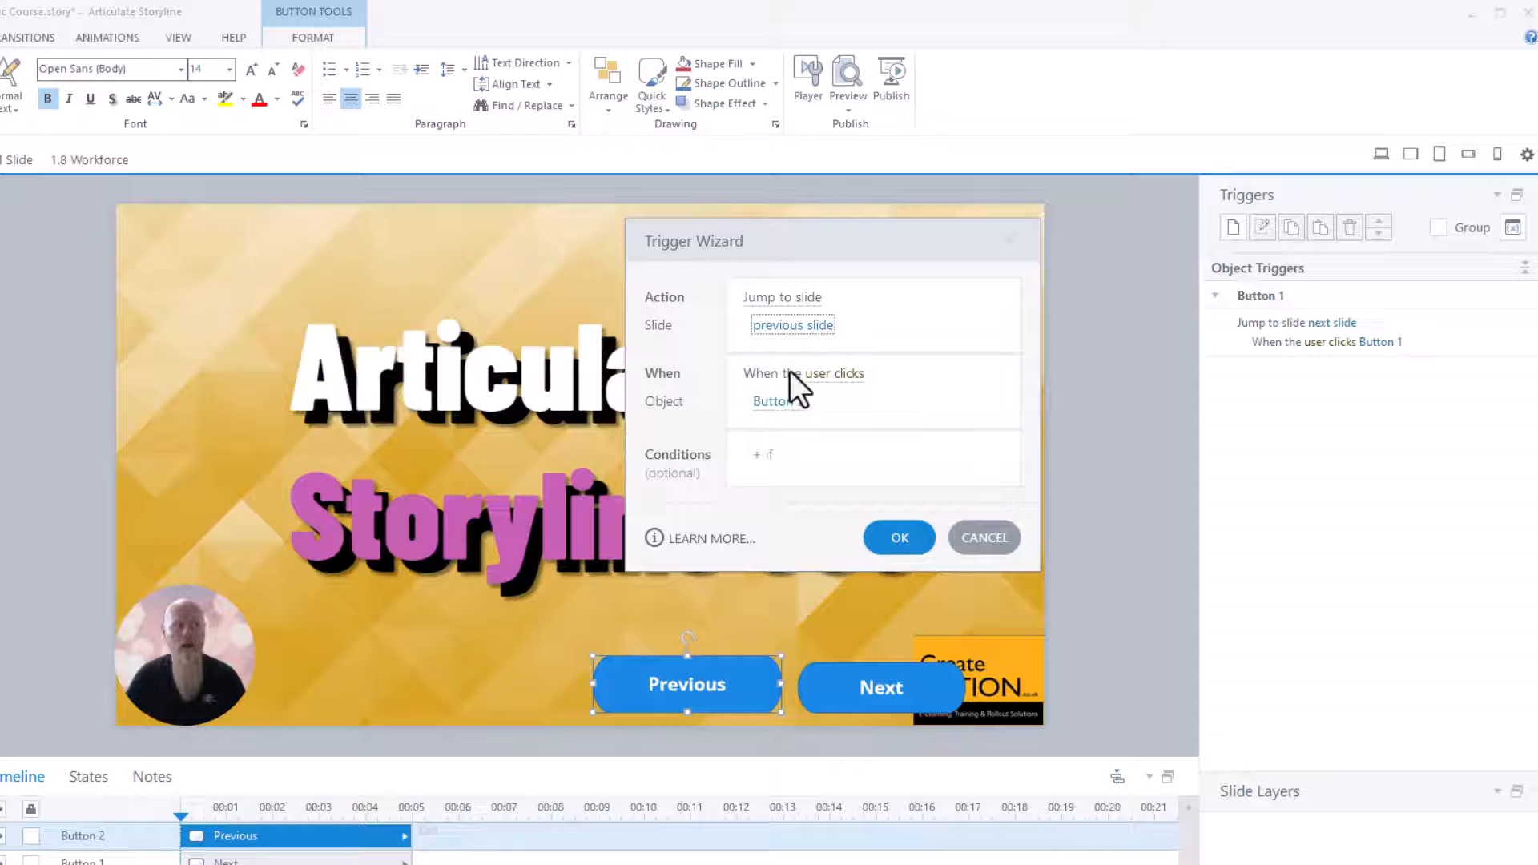
click(897, 537)
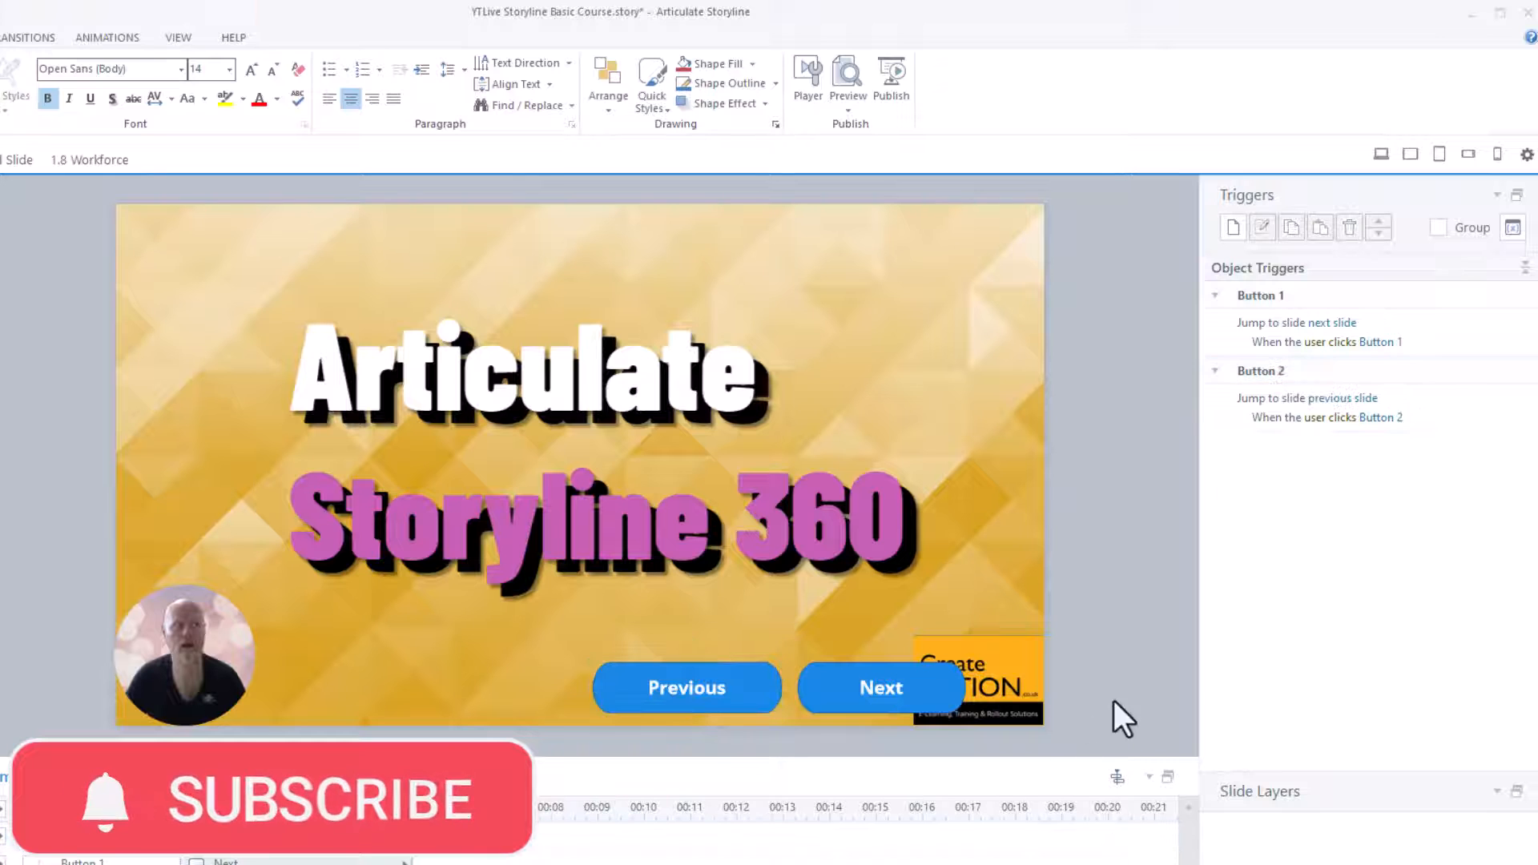
click(687, 686)
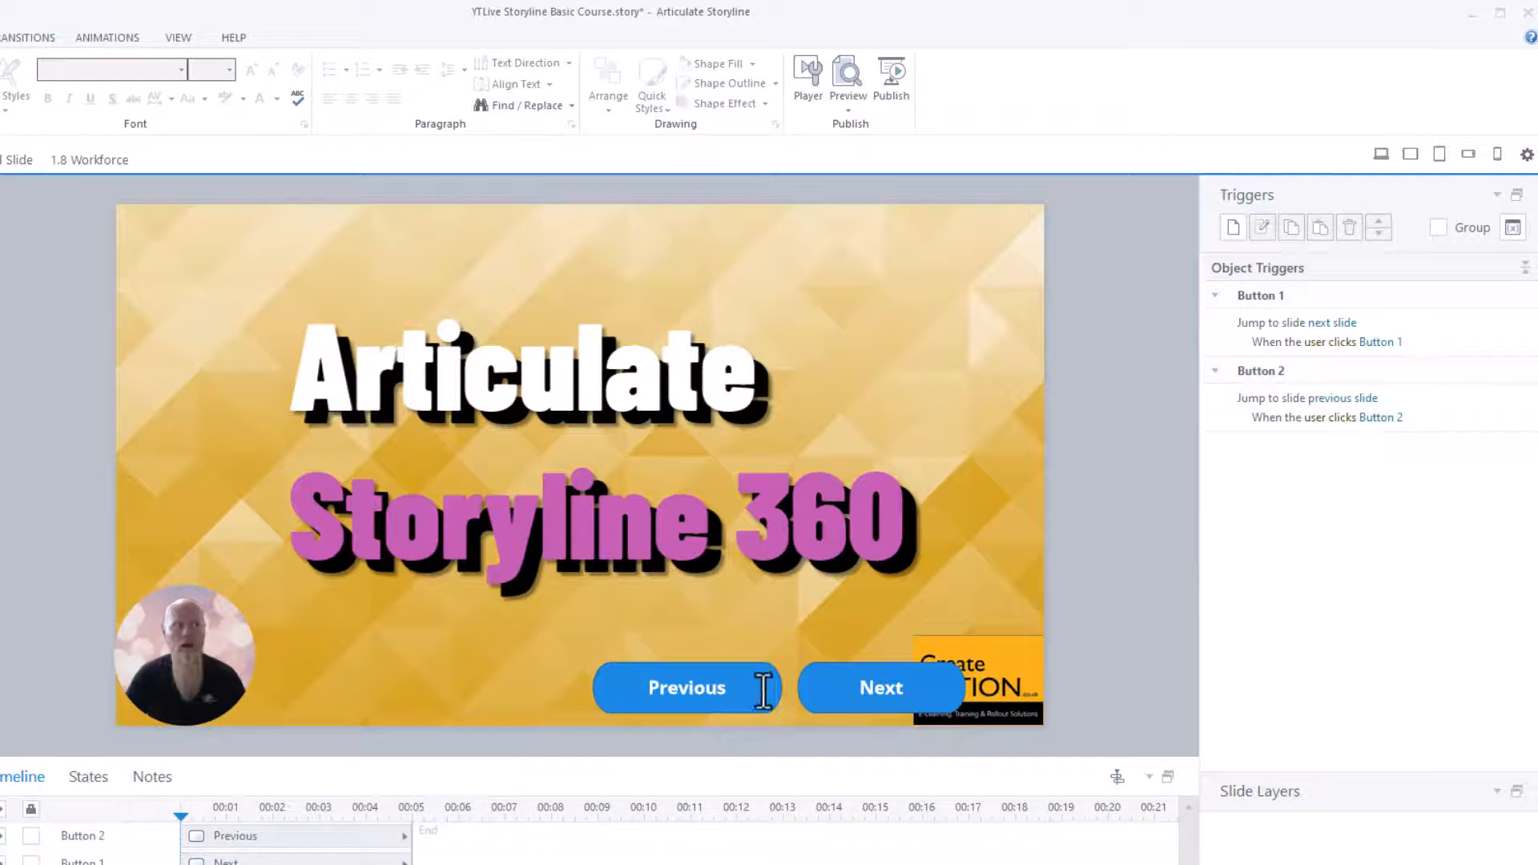
click(687, 687)
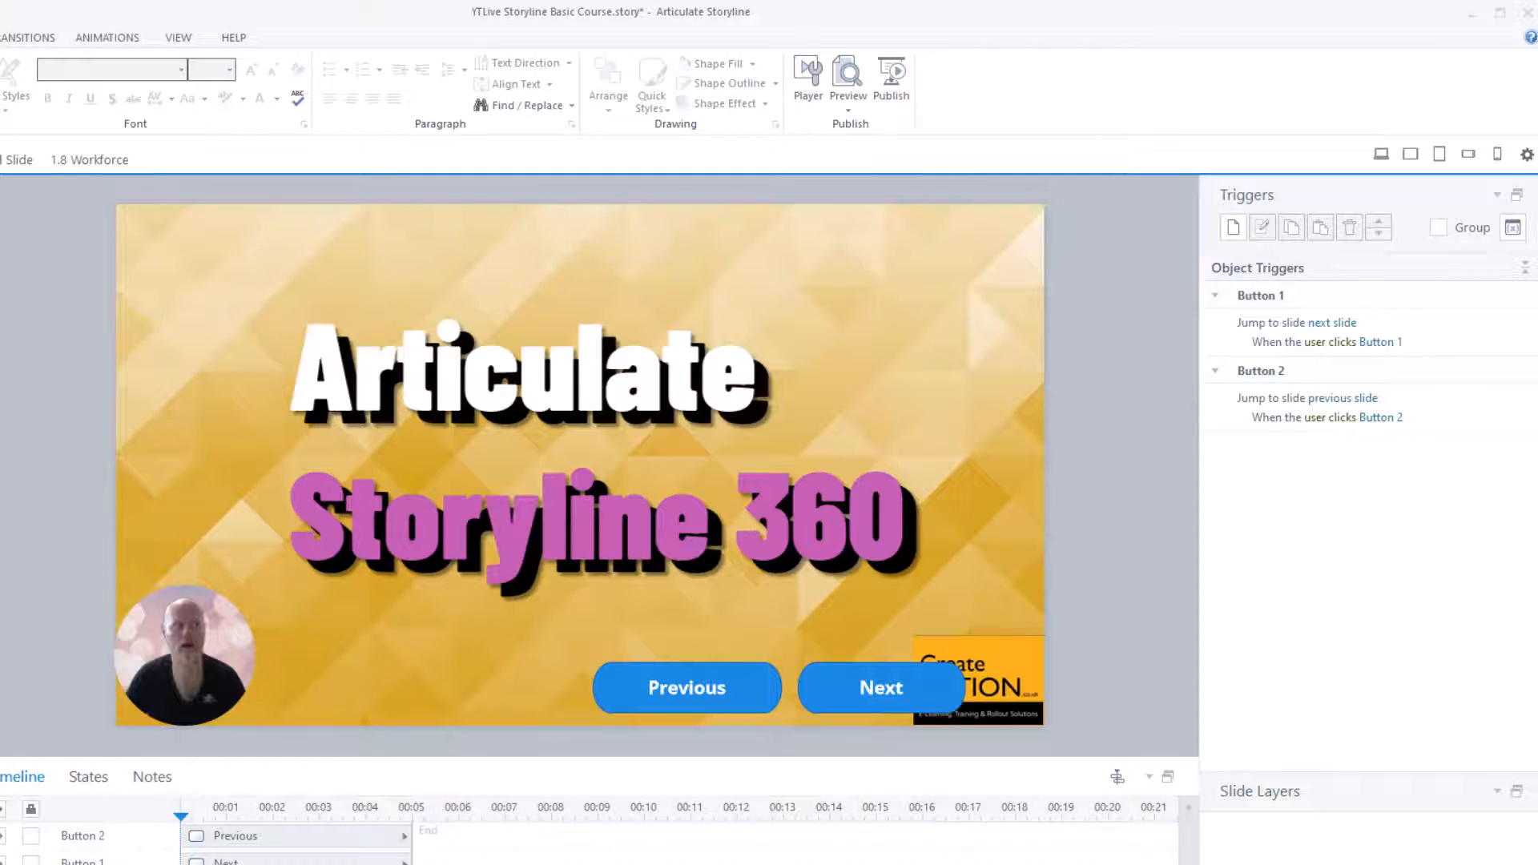
Step: Preview This Scene from the Preview dropdown
click(846, 78)
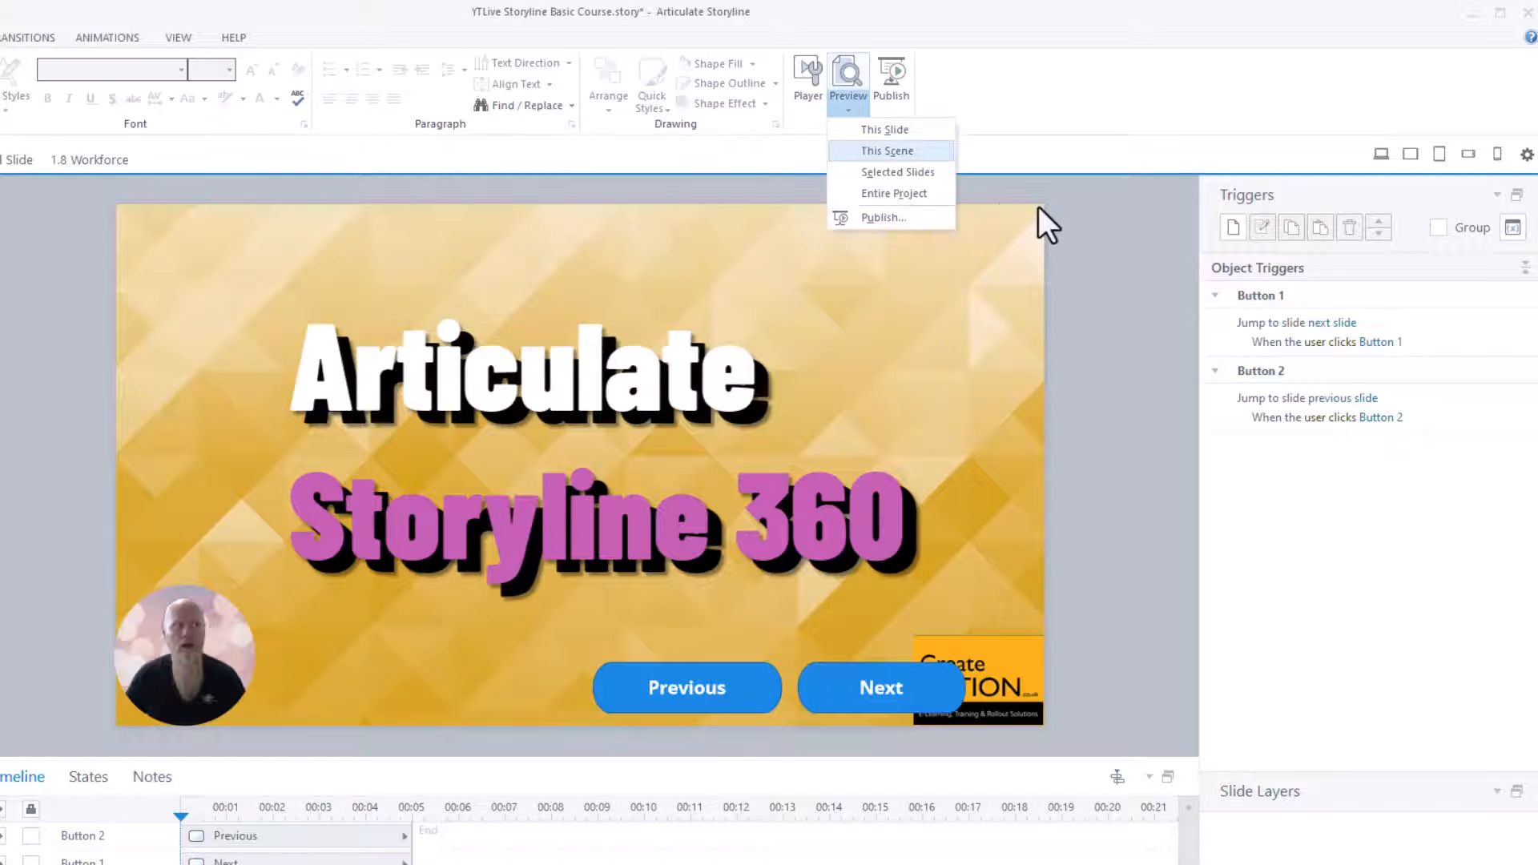
click(886, 149)
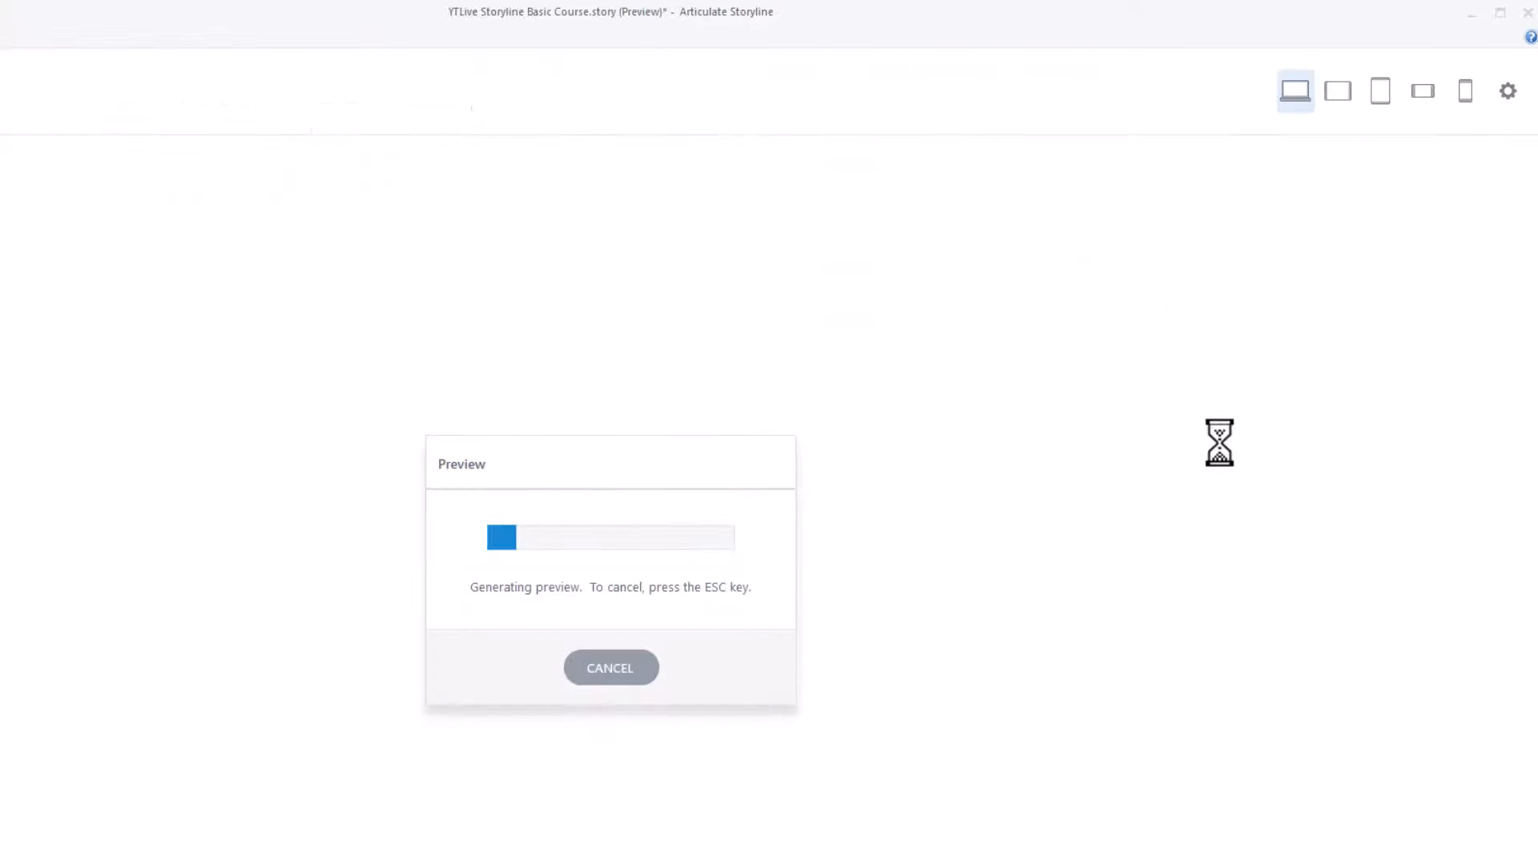